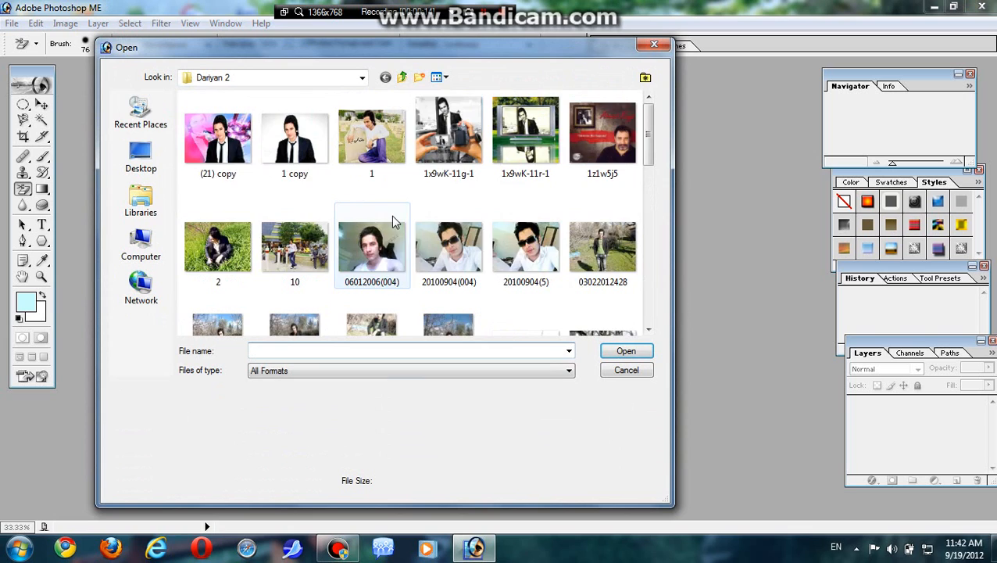
Open the '1 copy' portrait image from the Darvan 2 folder.
{"action": "left_click", "coordinate": [647, 111]}
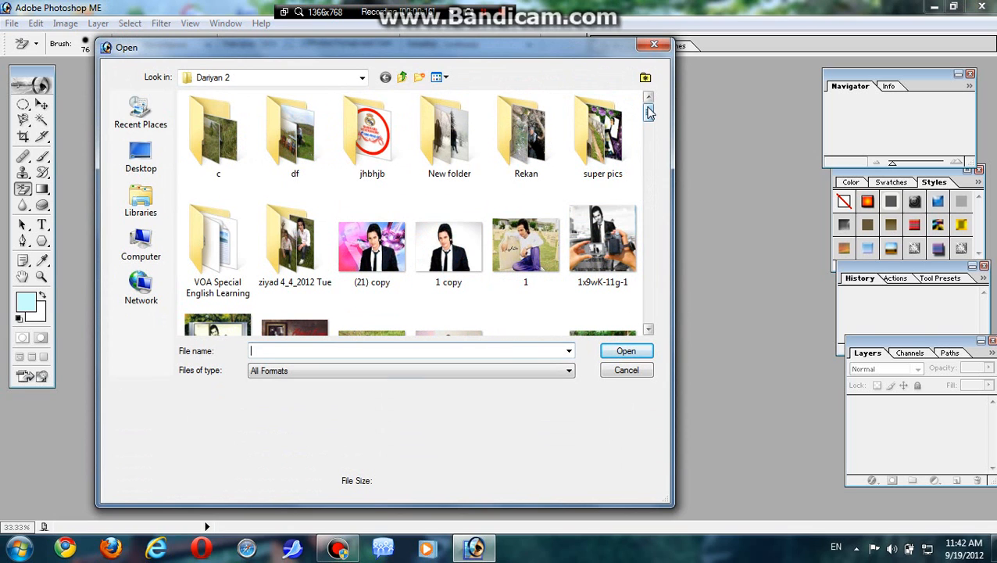
{"action": "scroll", "scroll_direction": "down", "scroll_amount": 3}
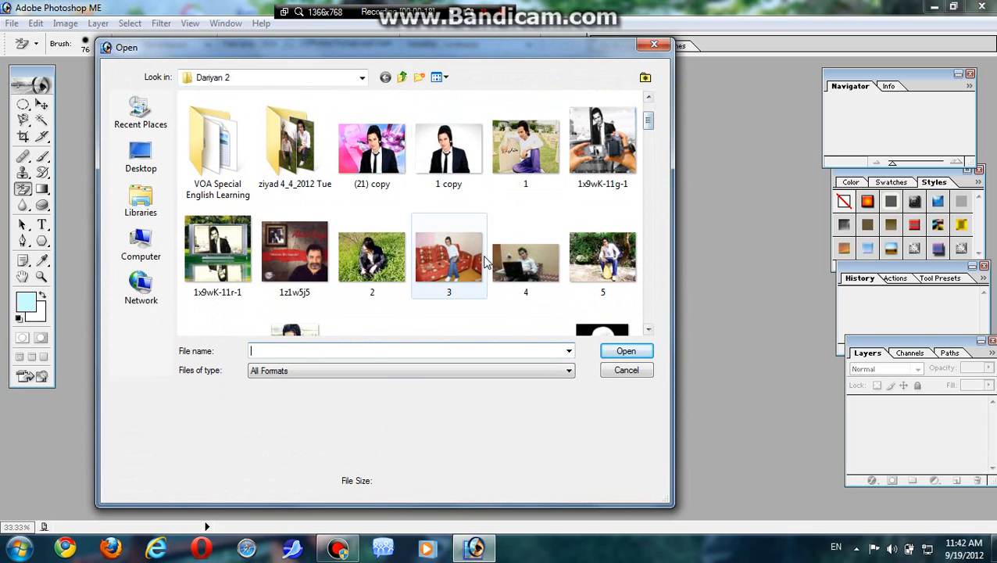
{"action": "left_click", "coordinate": [448, 146]}
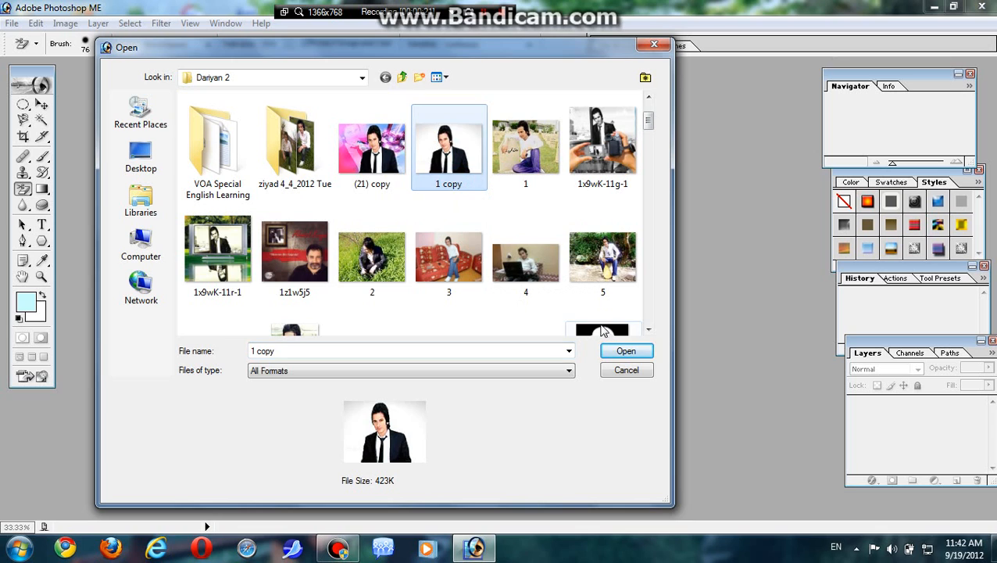
{"action": "left_click", "coordinate": [625, 350]}
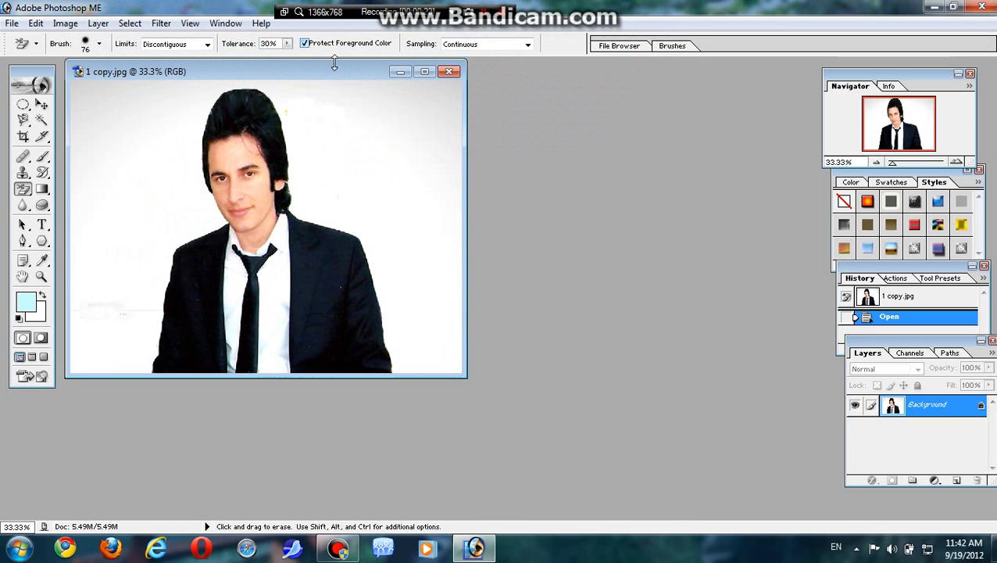
Convert the locked Background into an editable Layer 0.
{"action": "left_click_drag", "start_coordinate": [133, 72], "coordinate": [209, 81]}
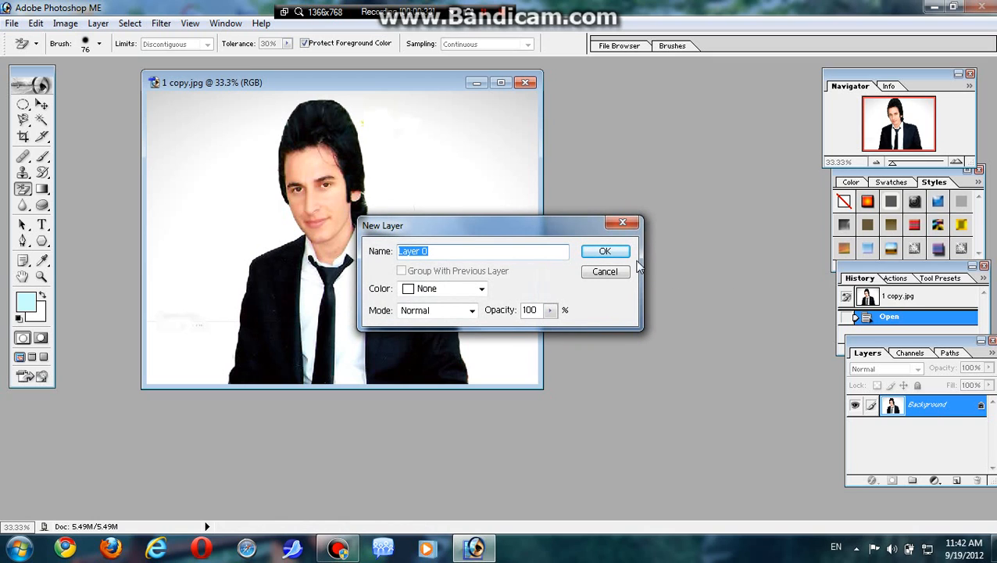
{"action": "left_click", "coordinate": [605, 251]}
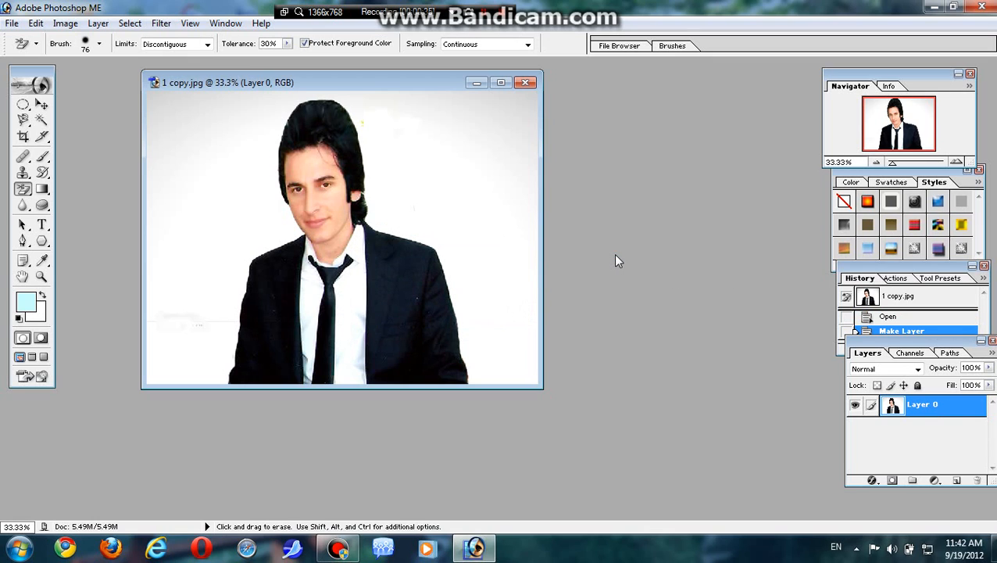
{"action": "mouse_move", "coordinate": [219, 216]}
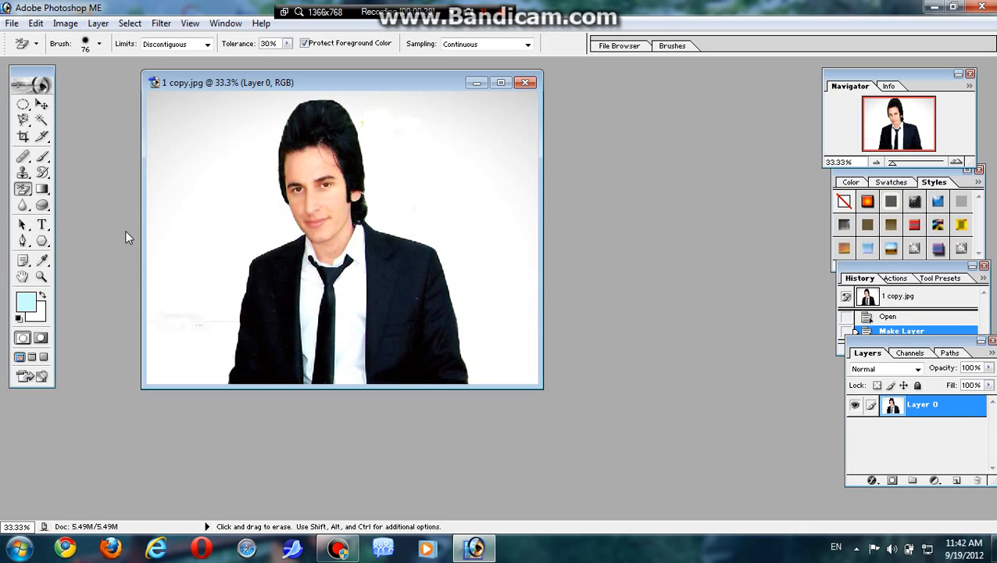
{"action": "mouse_move", "coordinate": [63, 250]}
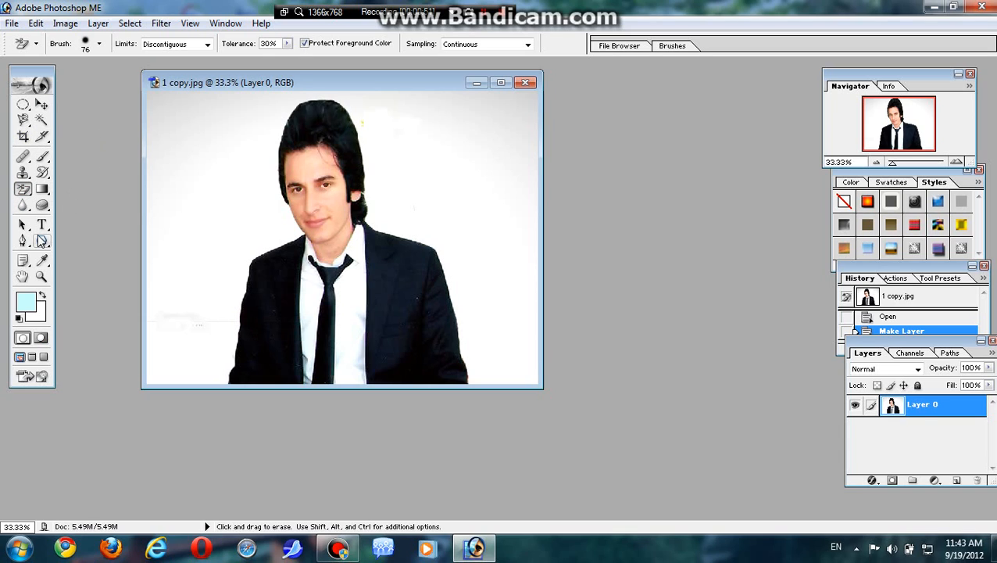
{"action": "mouse_move", "coordinate": [287, 222]}
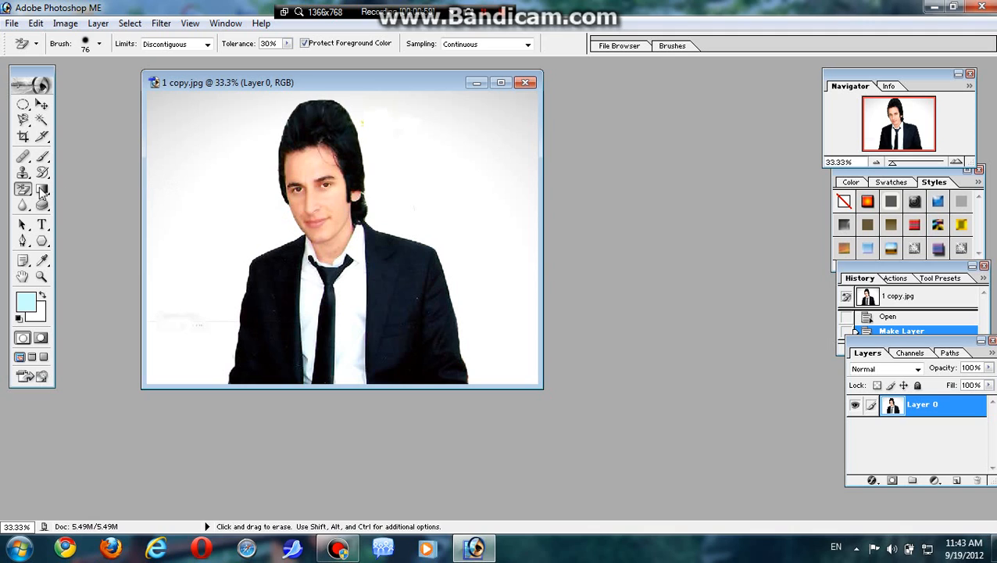
{"action": "mouse_move", "coordinate": [578, 319]}
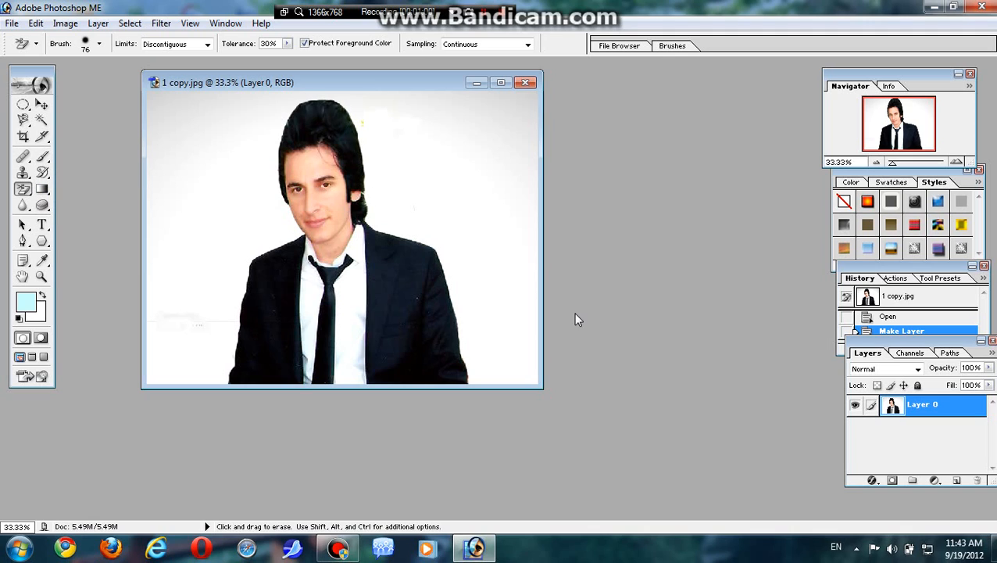
{"action": "mouse_move", "coordinate": [63, 202]}
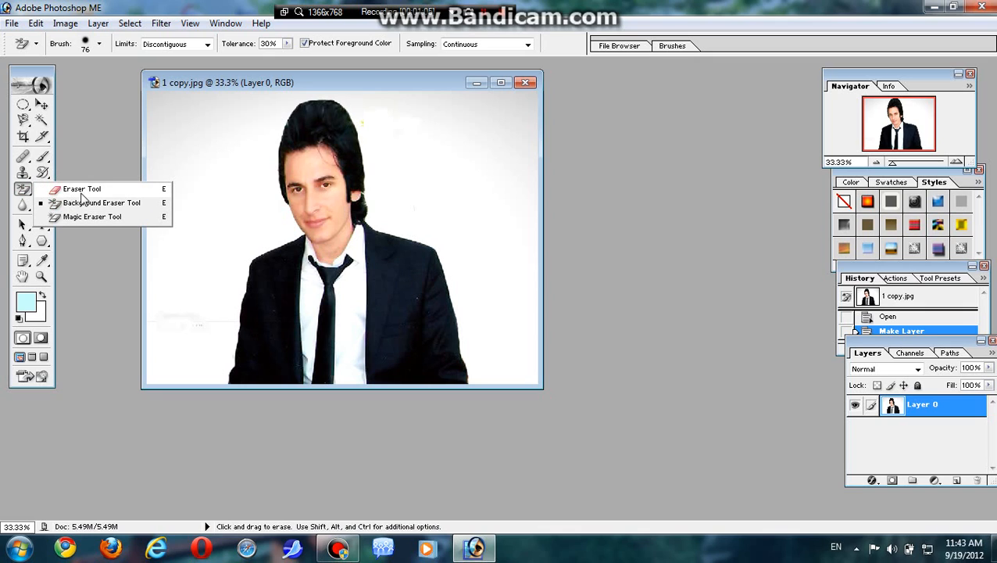
Erase the white background to transparency along the left edge, left shoulder and above the head.
{"action": "left_click", "coordinate": [75, 188]}
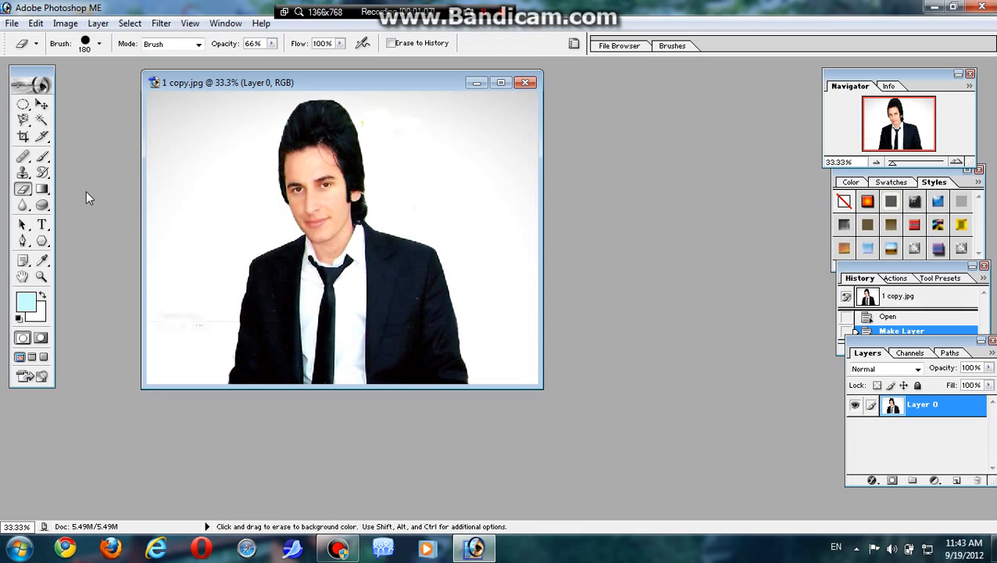
{"action": "left_click_drag", "start_coordinate": [188, 109], "coordinate": [187, 180]}
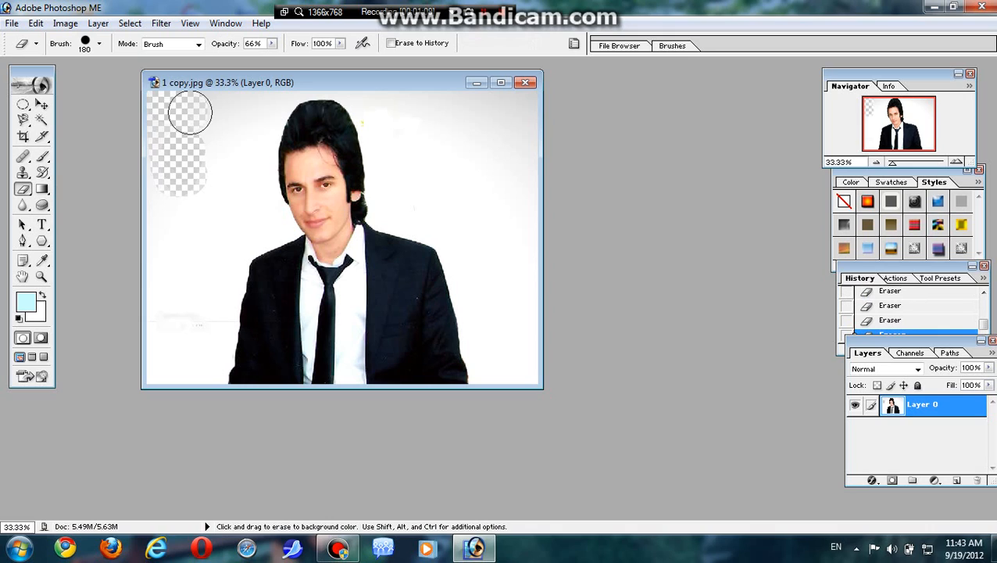
{"action": "left_click_drag", "start_coordinate": [190, 113], "coordinate": [203, 159]}
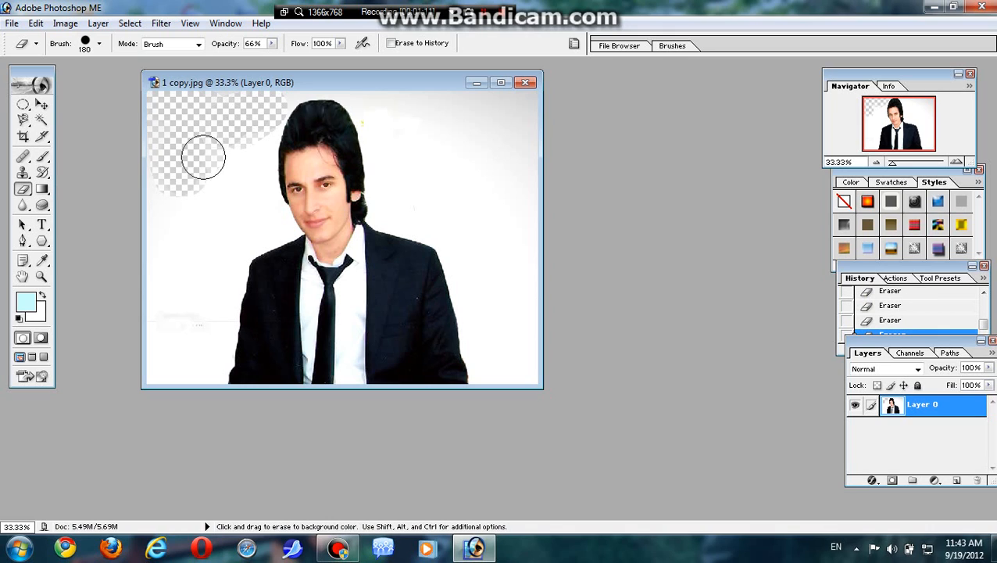
{"action": "left_click_drag", "start_coordinate": [203, 156], "coordinate": [171, 226]}
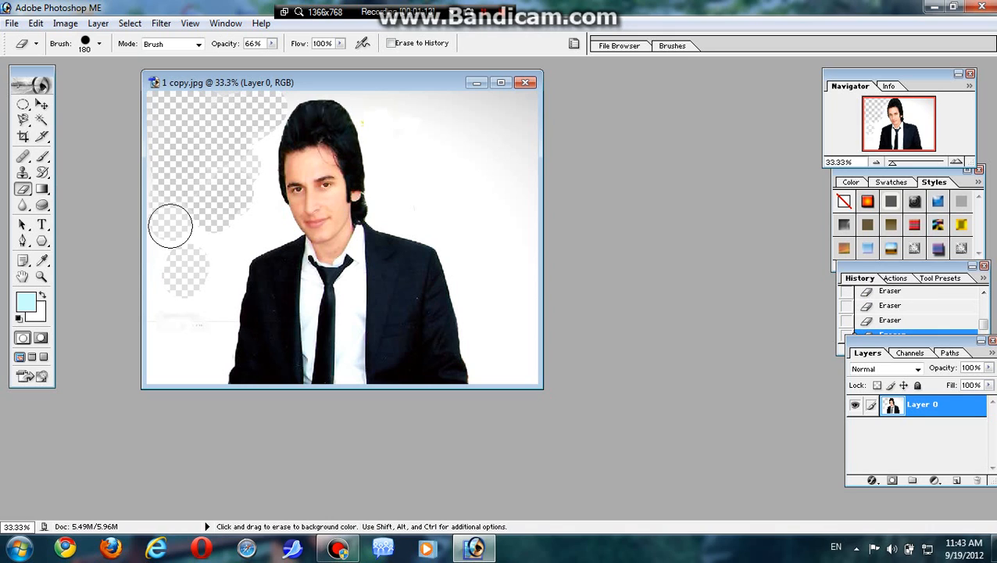
{"action": "left_click_drag", "start_coordinate": [169, 225], "coordinate": [188, 313]}
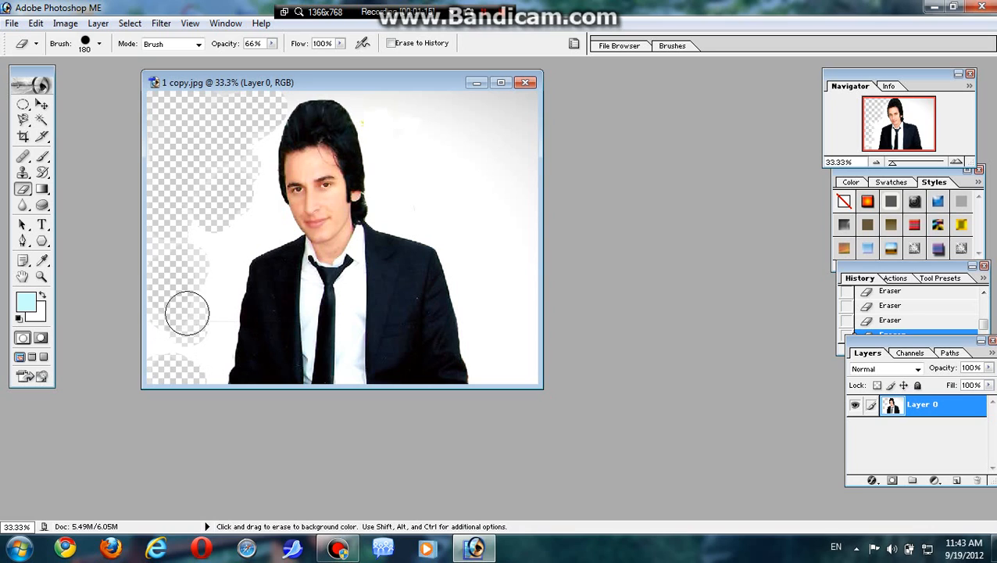
{"action": "left_click_drag", "start_coordinate": [188, 312], "coordinate": [213, 316]}
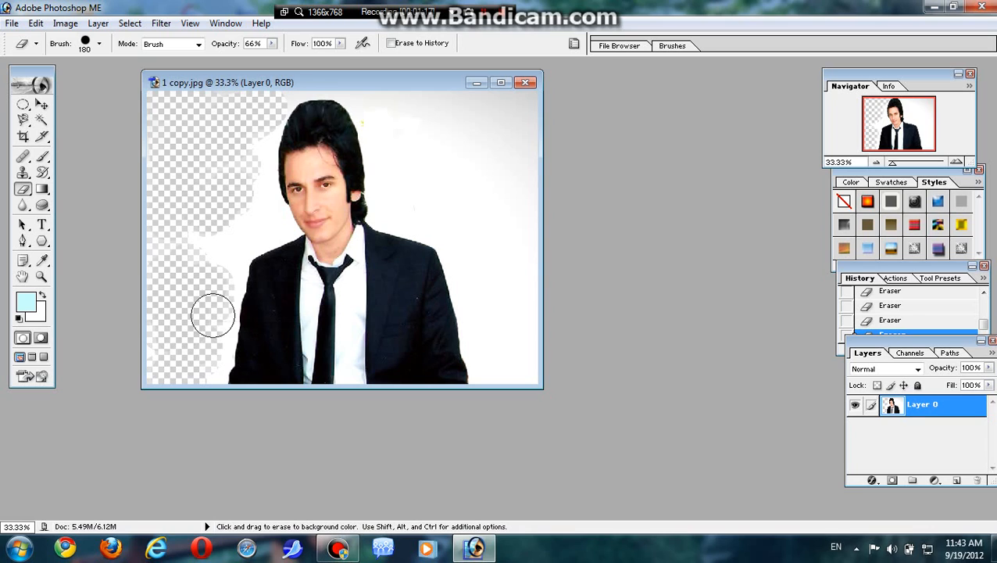
{"action": "left_click_drag", "start_coordinate": [212, 315], "coordinate": [247, 150]}
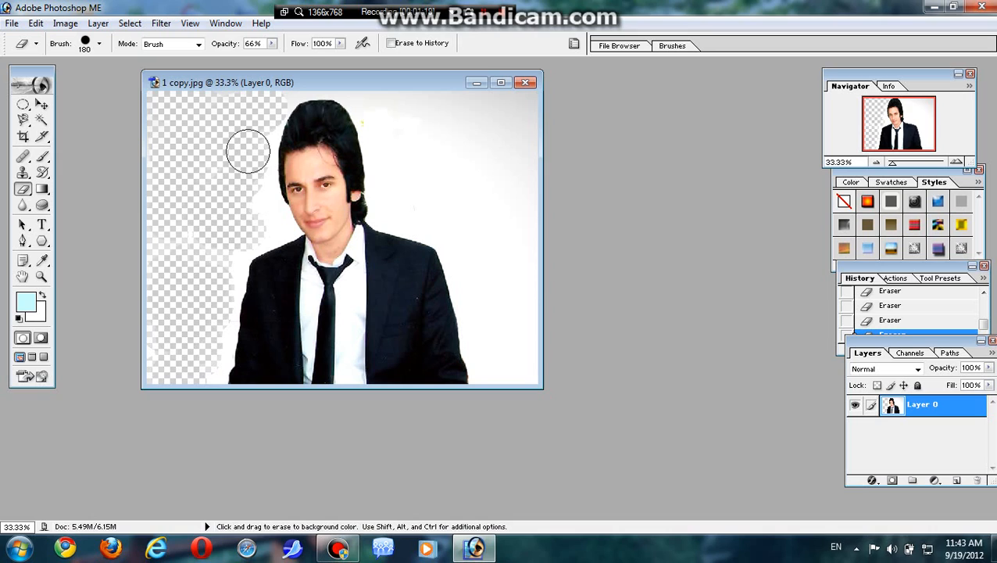
{"action": "left_click_drag", "start_coordinate": [248, 150], "coordinate": [285, 236]}
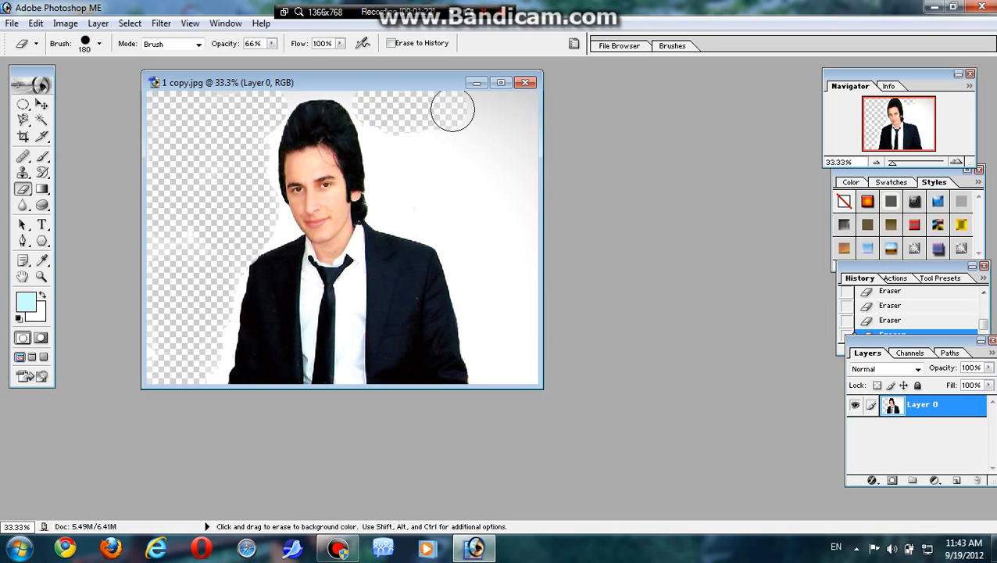
Erase the white background on the right side, around the right shoulder and near the hair.
{"action": "left_click_drag", "start_coordinate": [454, 110], "coordinate": [519, 200]}
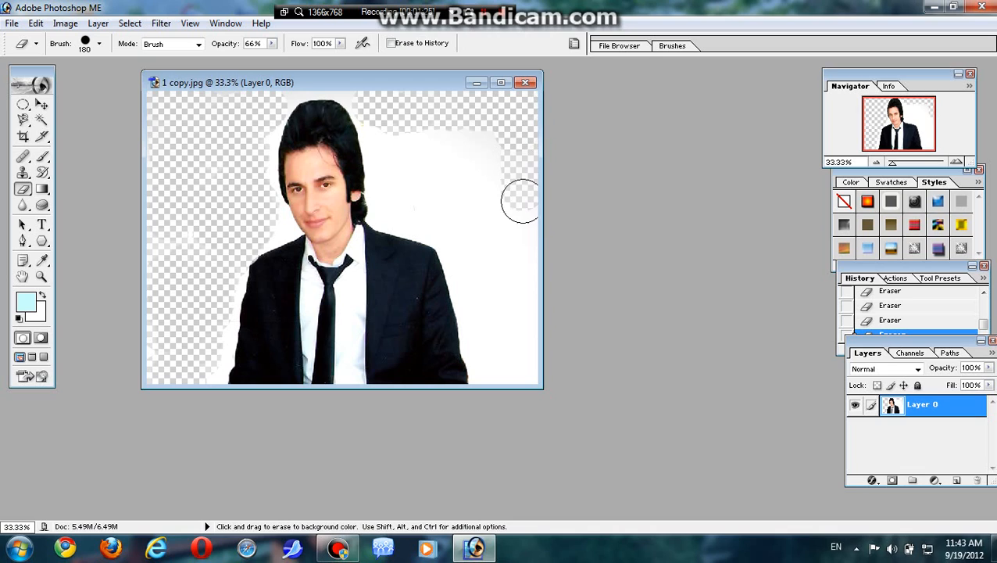
{"action": "left_click_drag", "start_coordinate": [519, 202], "coordinate": [513, 269]}
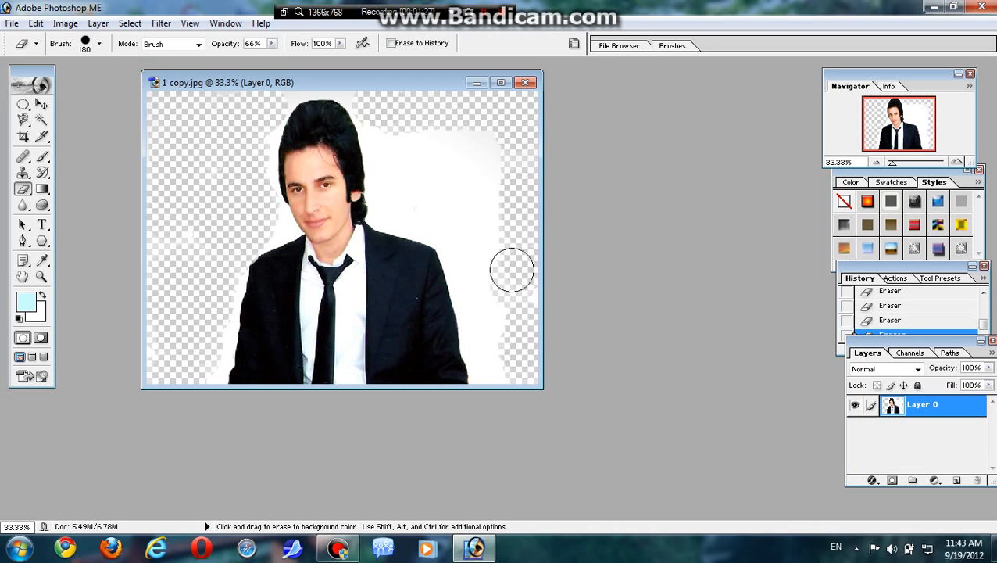
{"action": "left_click_drag", "start_coordinate": [512, 269], "coordinate": [503, 233]}
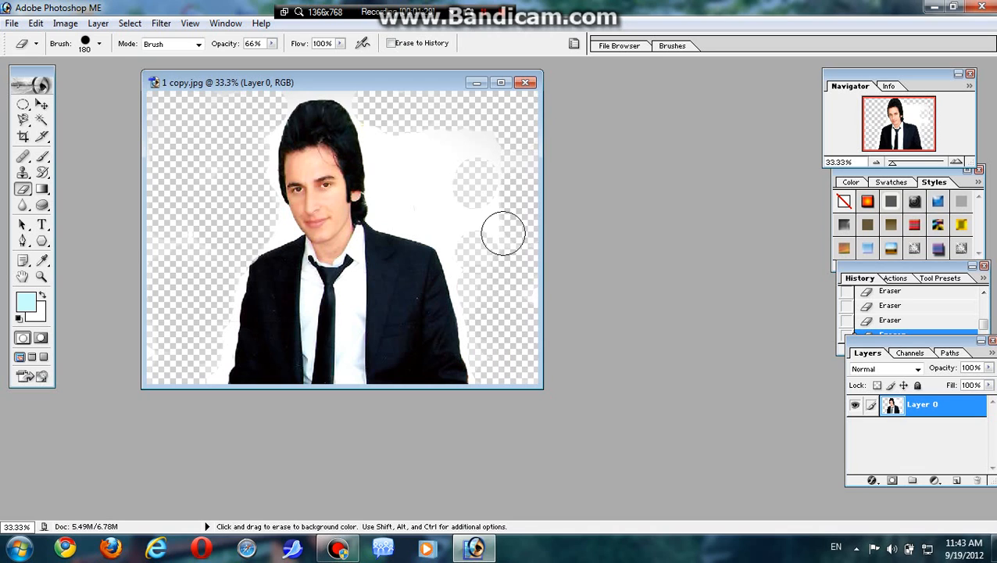
{"action": "left_click_drag", "start_coordinate": [503, 232], "coordinate": [384, 125]}
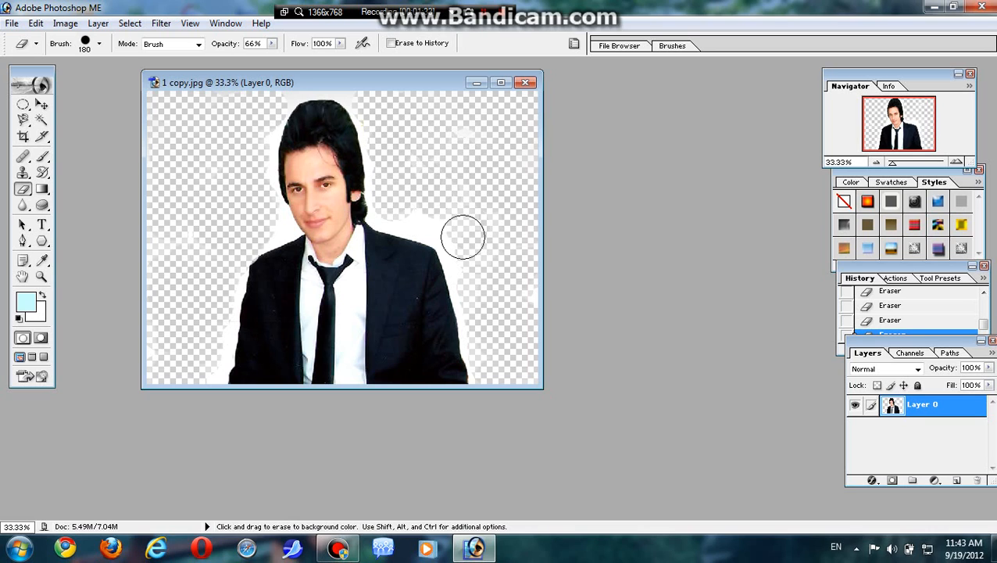
{"action": "left_click_drag", "start_coordinate": [462, 237], "coordinate": [388, 165]}
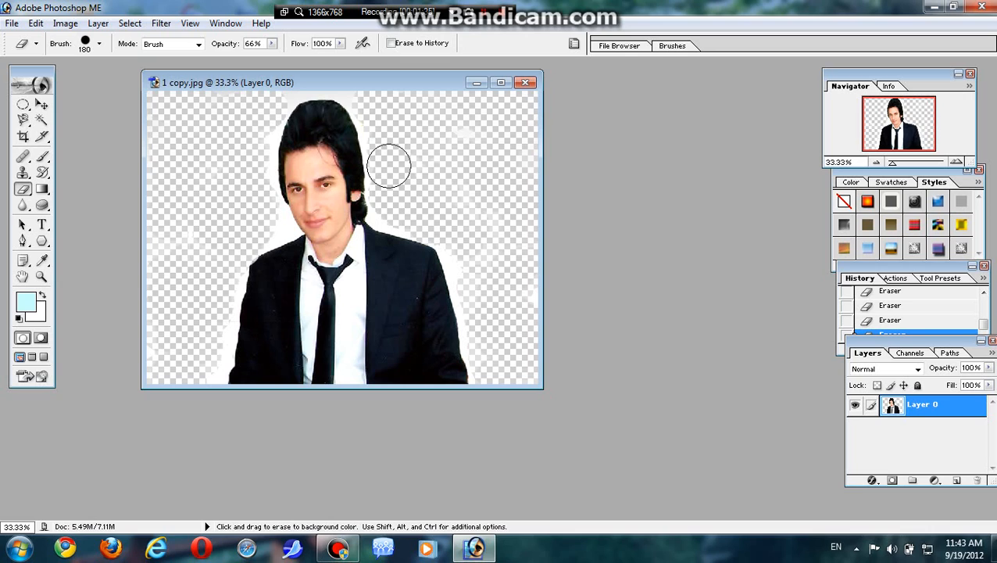
{"action": "left_click_drag", "start_coordinate": [388, 164], "coordinate": [403, 207]}
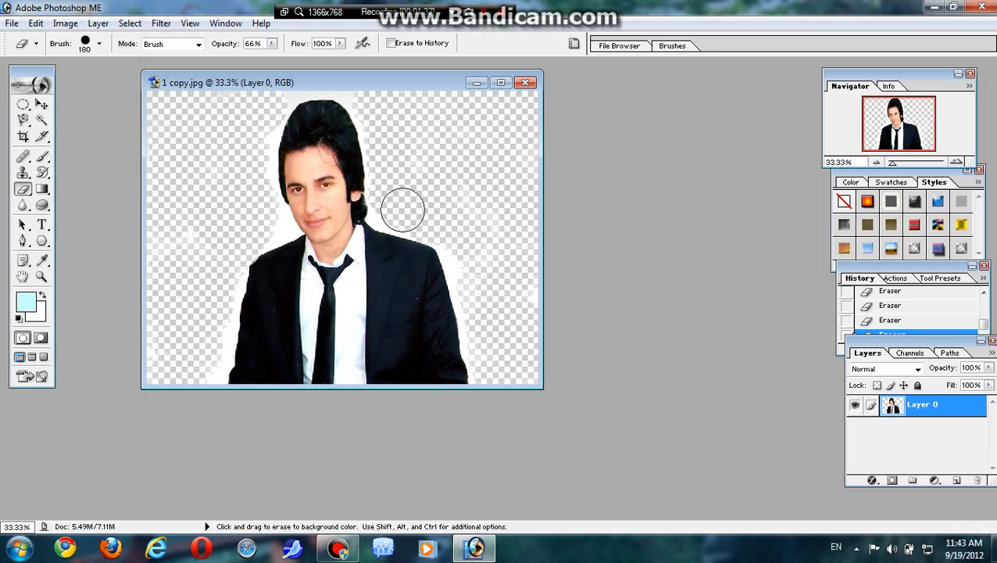
{"action": "left_click_drag", "start_coordinate": [403, 206], "coordinate": [472, 259]}
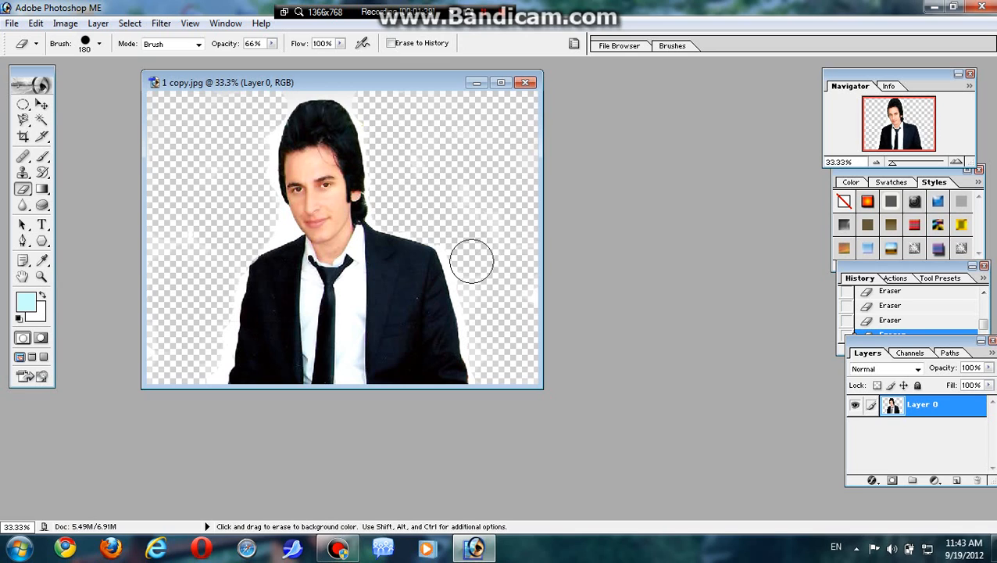
{"action": "left_click_drag", "start_coordinate": [472, 259], "coordinate": [254, 240]}
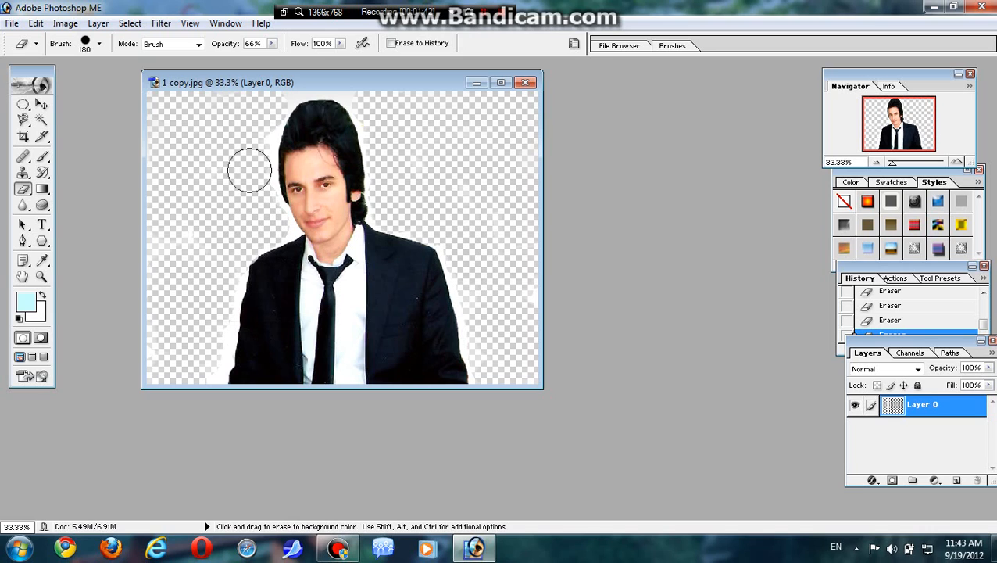
{"action": "left_click_drag", "start_coordinate": [250, 169], "coordinate": [231, 94]}
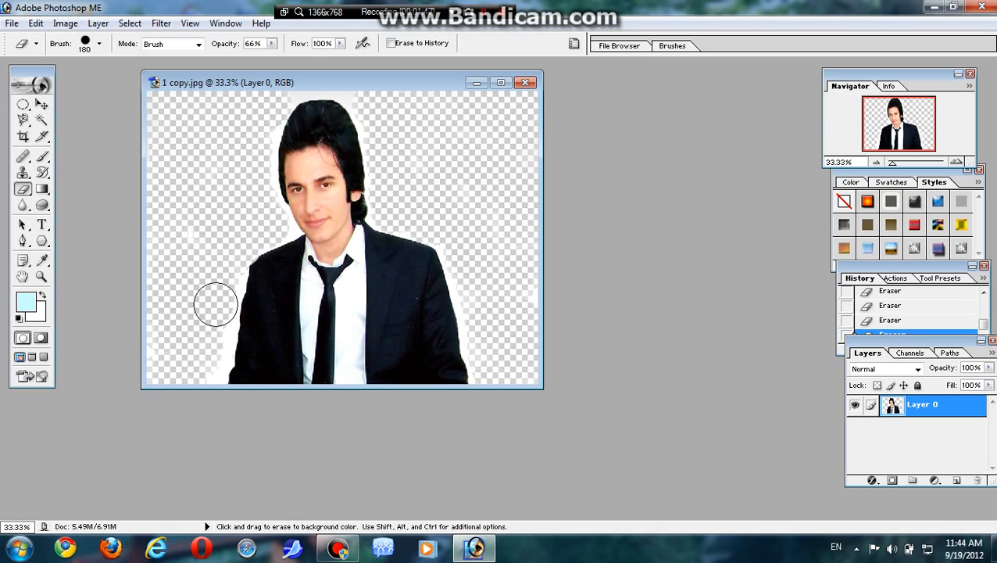
{"action": "left_click_drag", "start_coordinate": [215, 305], "coordinate": [218, 191]}
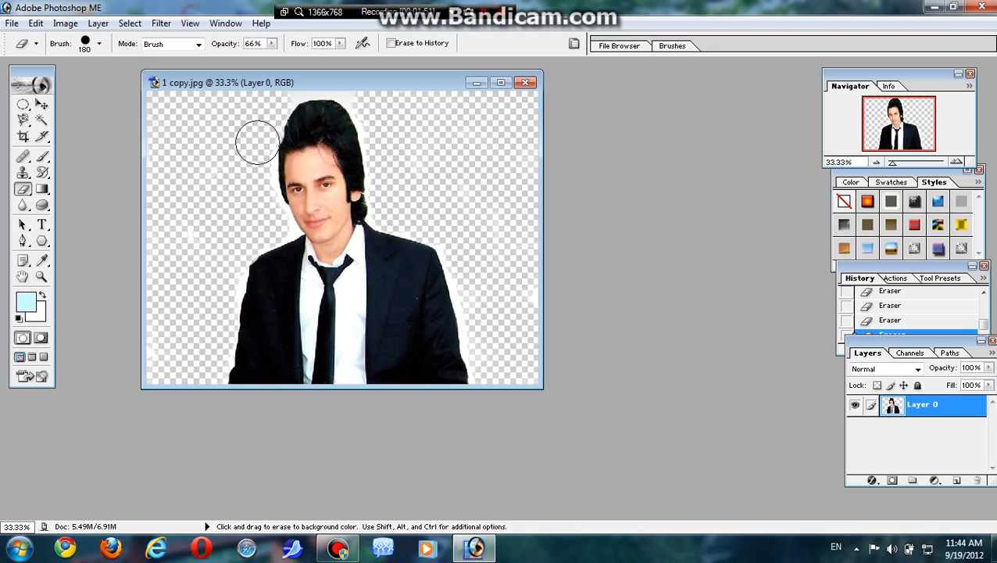
Select the latest Eraser state in History and enlarge the history list.
{"action": "left_click", "coordinate": [894, 319]}
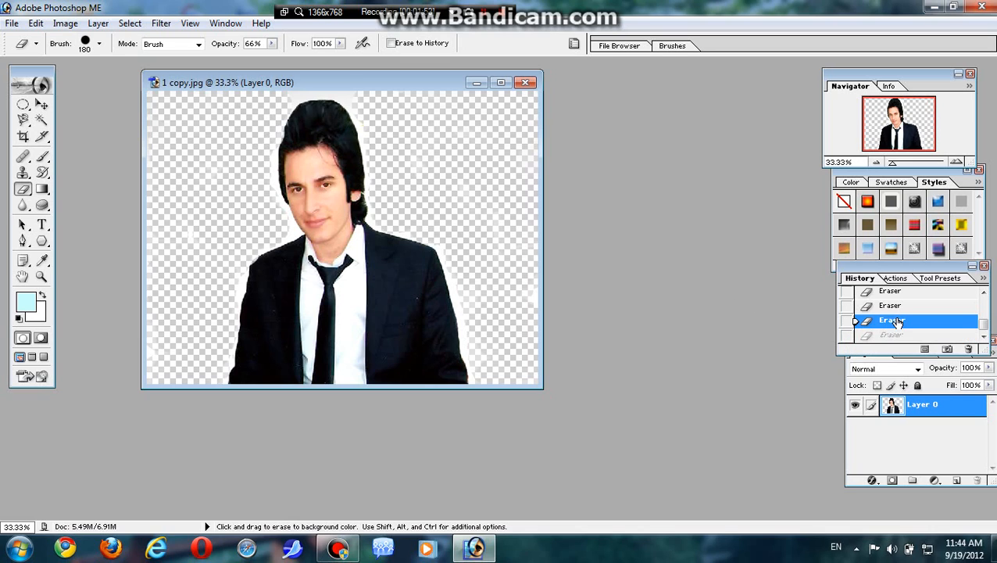
{"action": "left_click_drag", "start_coordinate": [255, 139], "coordinate": [255, 139]}
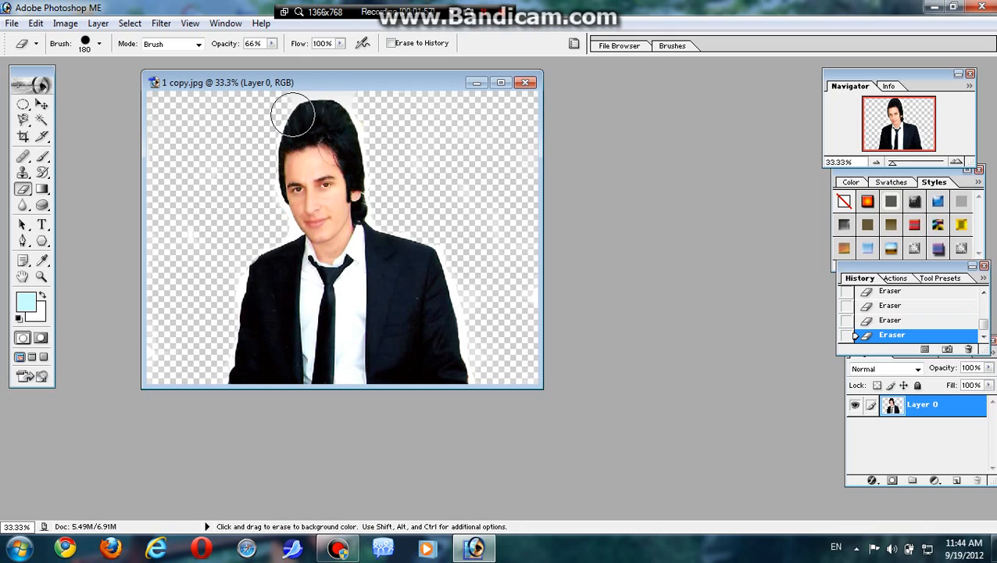
{"action": "mouse_move", "coordinate": [320, 86]}
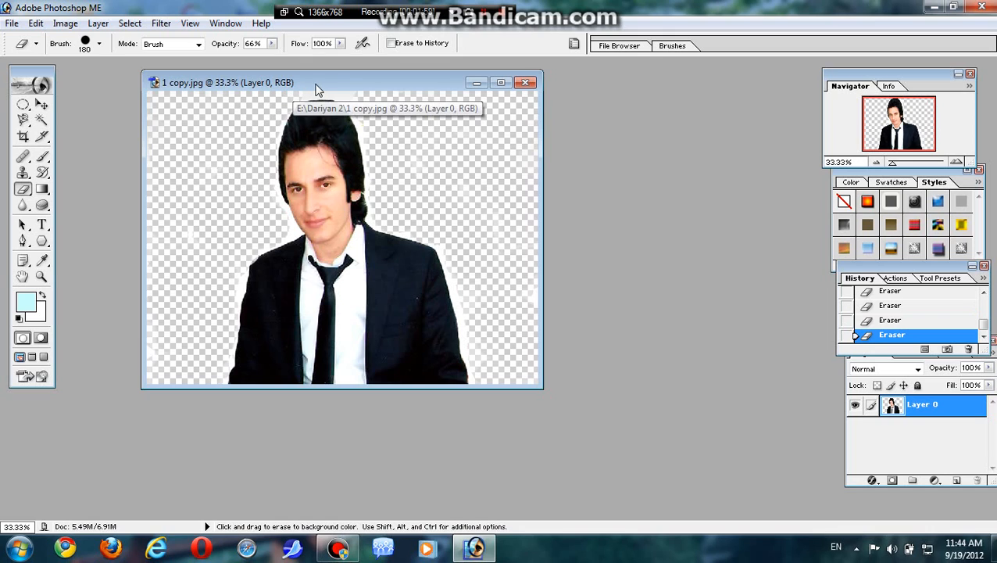
{"action": "mouse_move", "coordinate": [549, 127]}
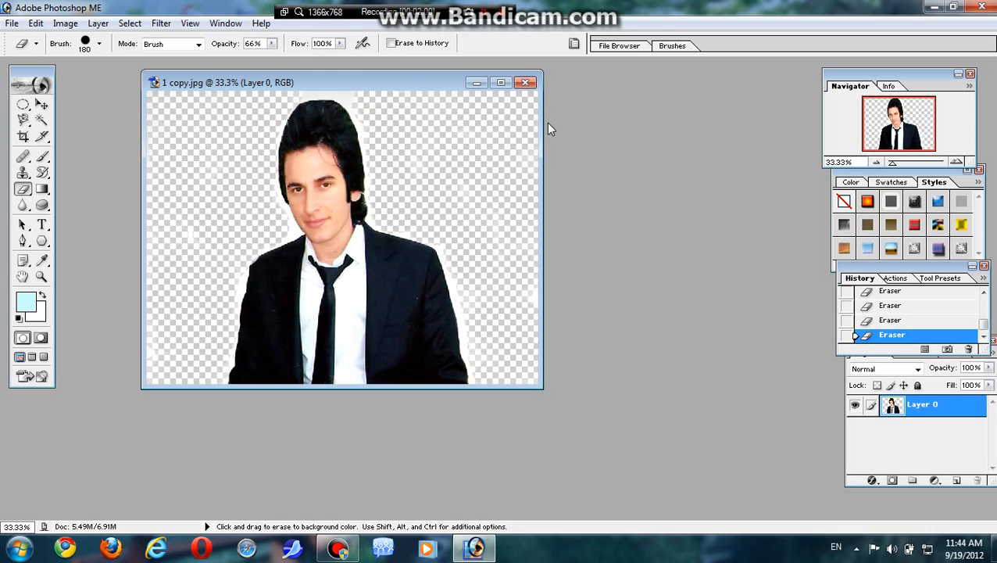
{"action": "mouse_move", "coordinate": [798, 337]}
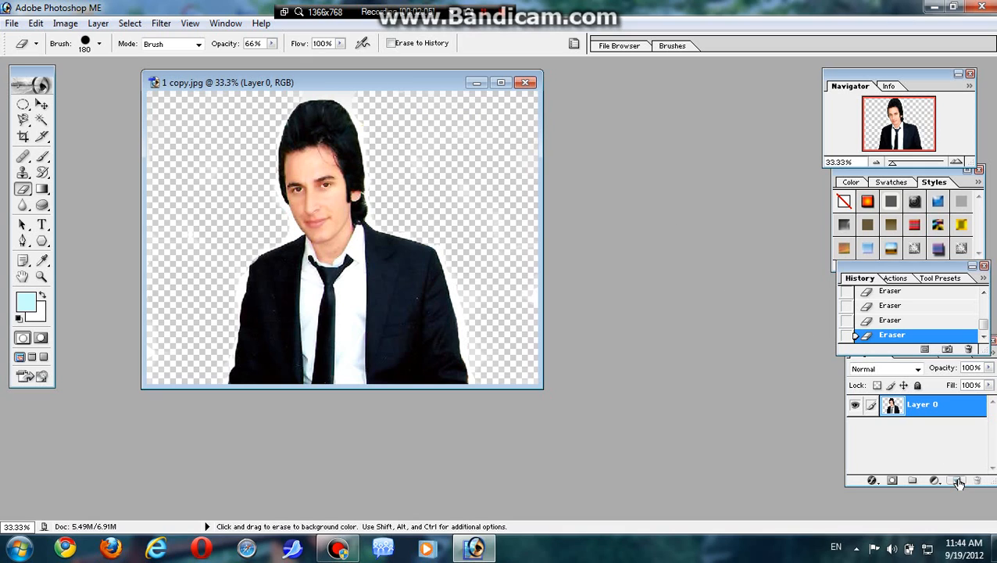
Create a new empty Layer 1 beneath the portrait layer.
{"action": "left_click", "coordinate": [958, 481]}
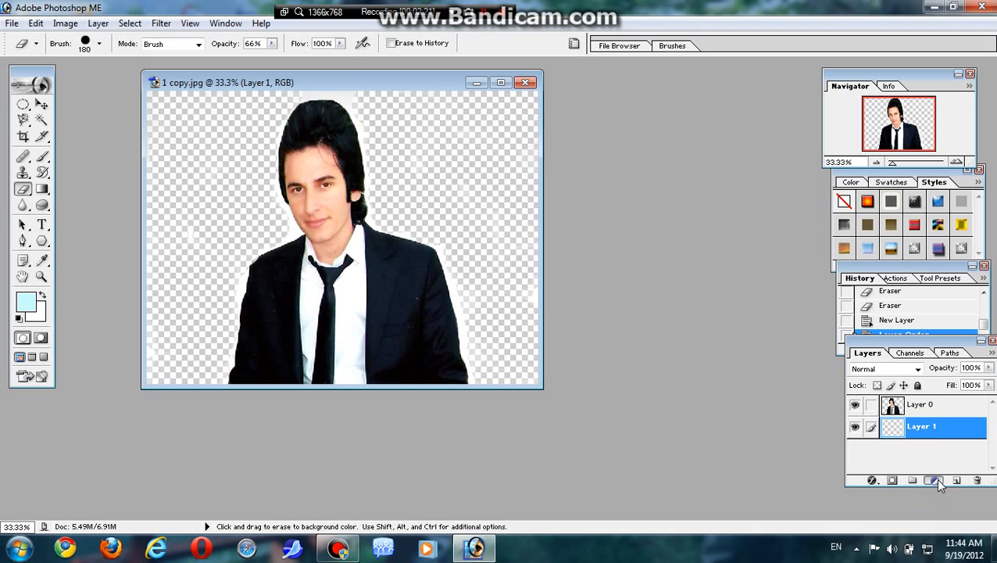
Add a Solid Color fill layer behind the man set to light cyan 33FFFF.
{"action": "left_click", "coordinate": [938, 481]}
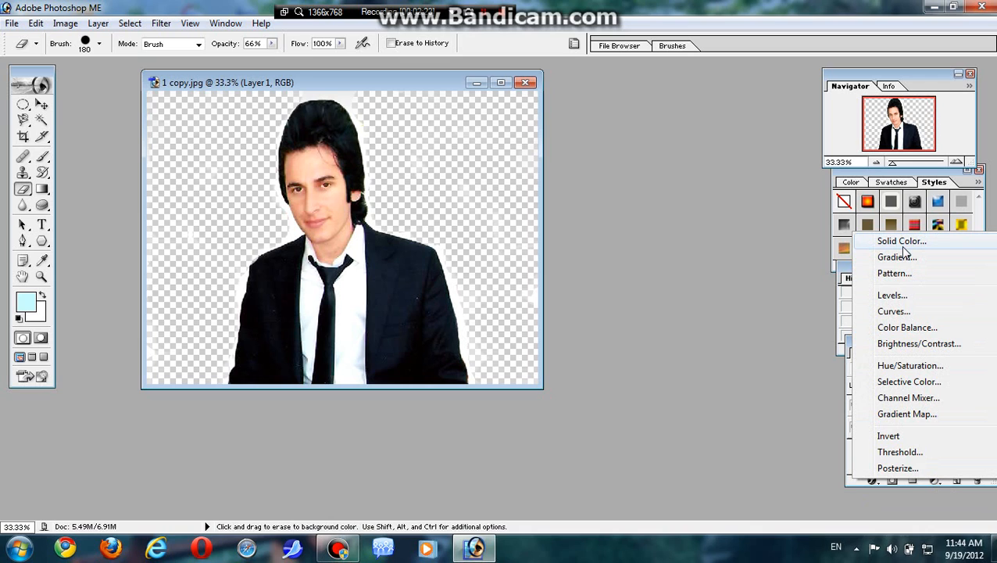
{"action": "left_click", "coordinate": [900, 241]}
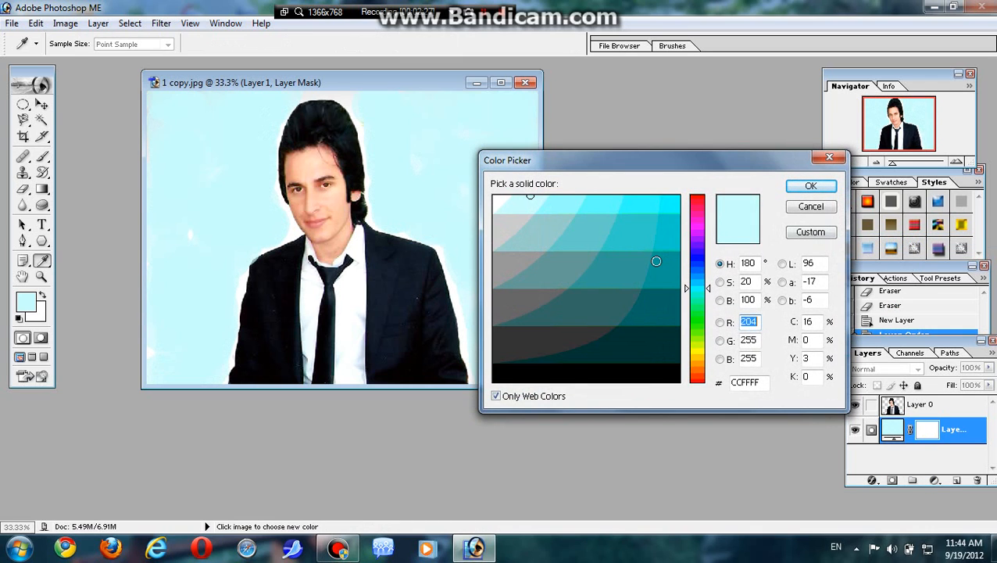
{"action": "left_click", "coordinate": [653, 218]}
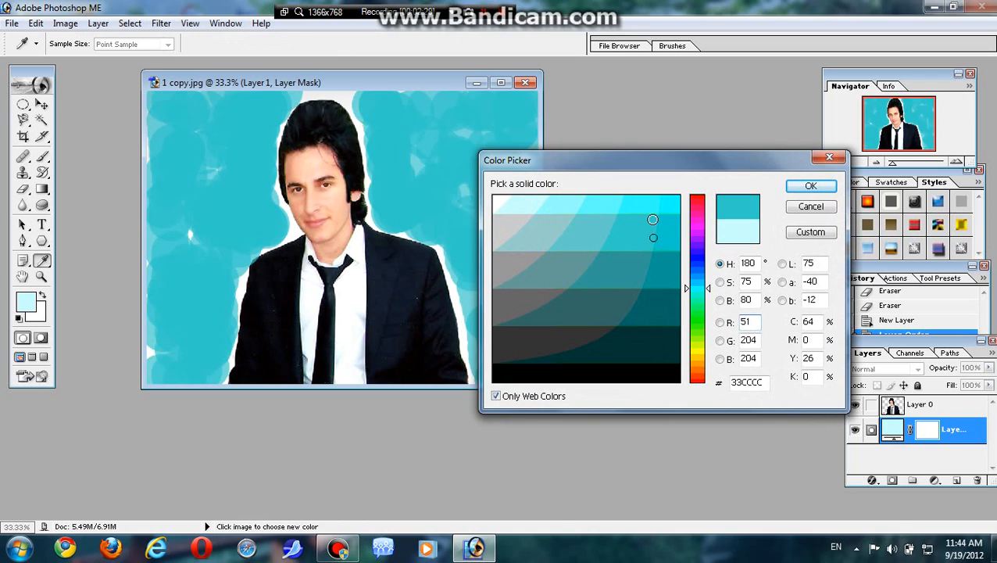
{"action": "left_click", "coordinate": [657, 269]}
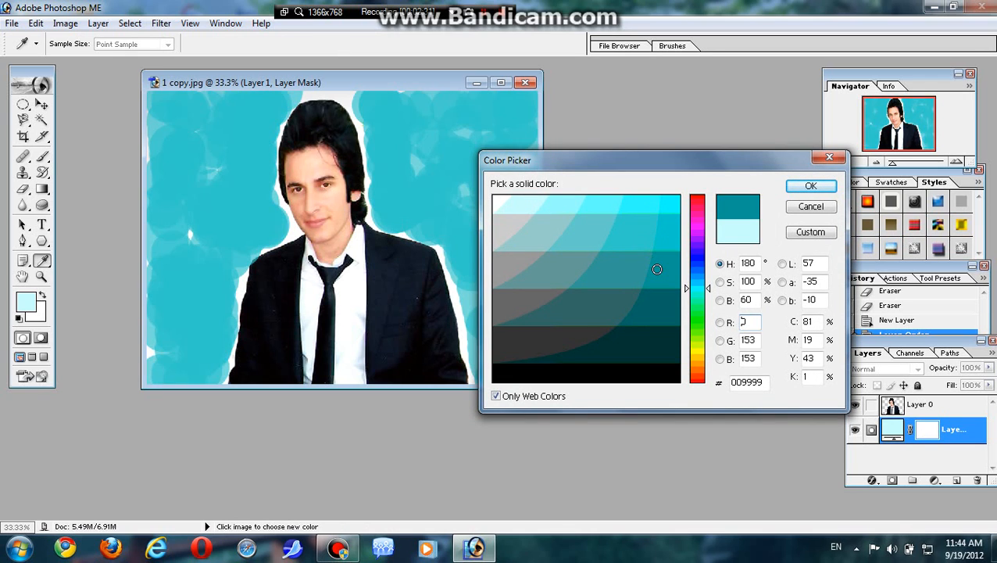
{"action": "left_click", "coordinate": [638, 305]}
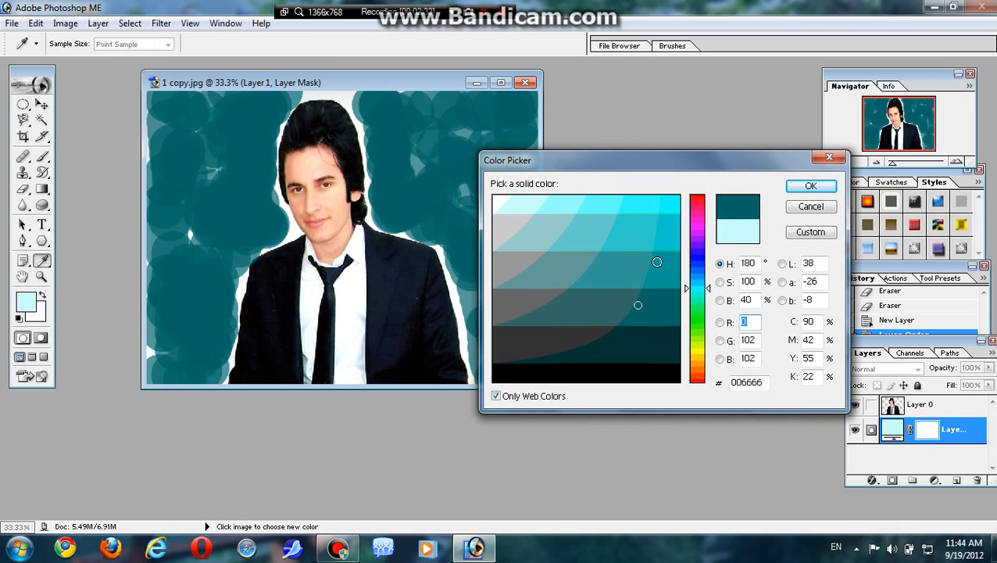
{"action": "left_click", "coordinate": [657, 208]}
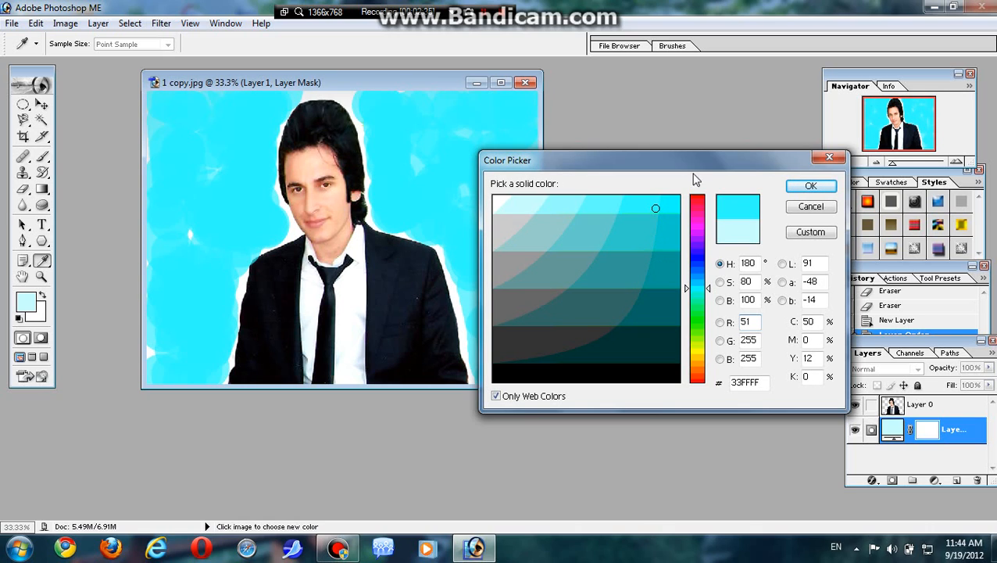
{"action": "left_click", "coordinate": [809, 185]}
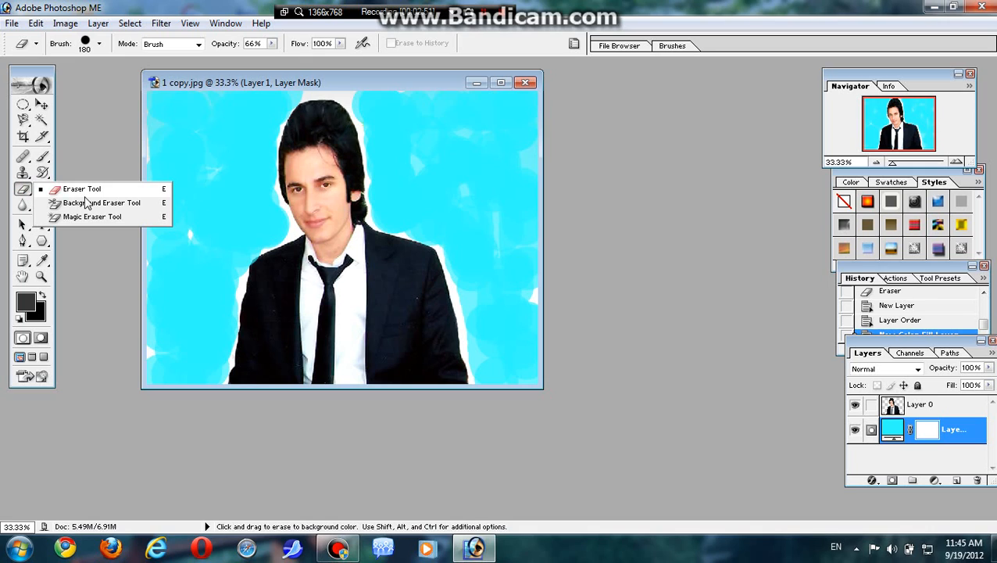
Switch to the Background Eraser tool with Layer 0 active.
{"action": "left_click", "coordinate": [101, 203]}
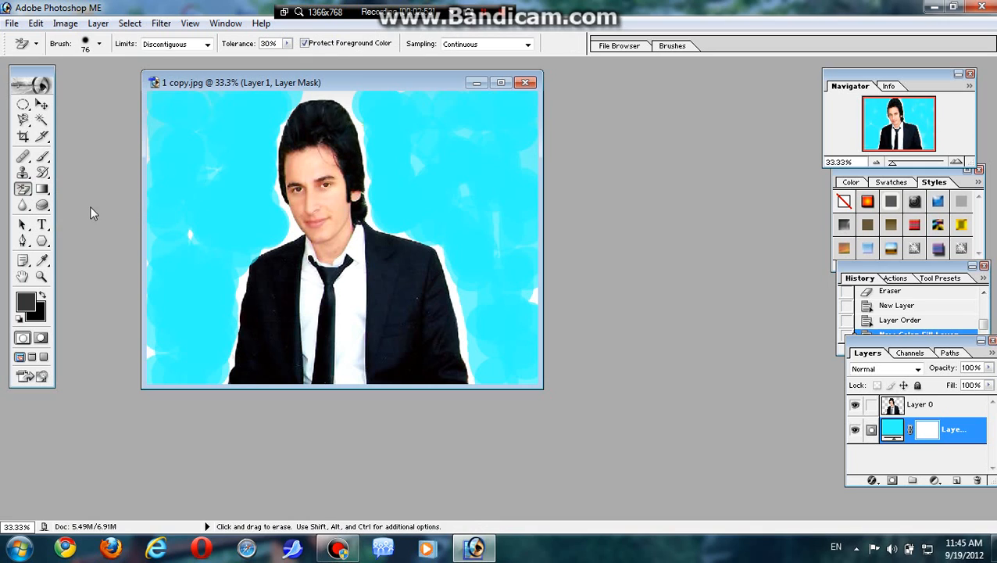
{"action": "mouse_move", "coordinate": [878, 405]}
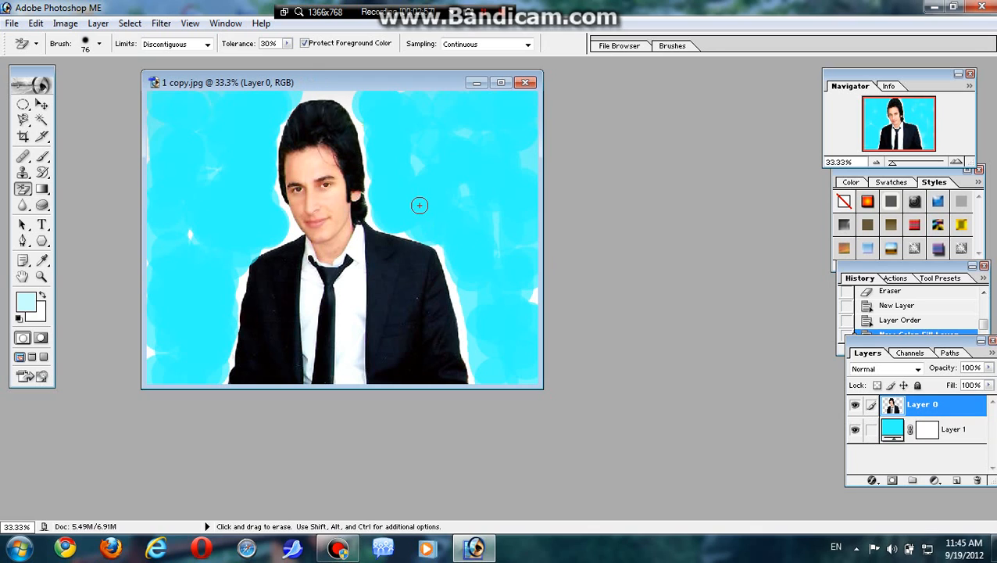
{"action": "left_click", "coordinate": [100, 44]}
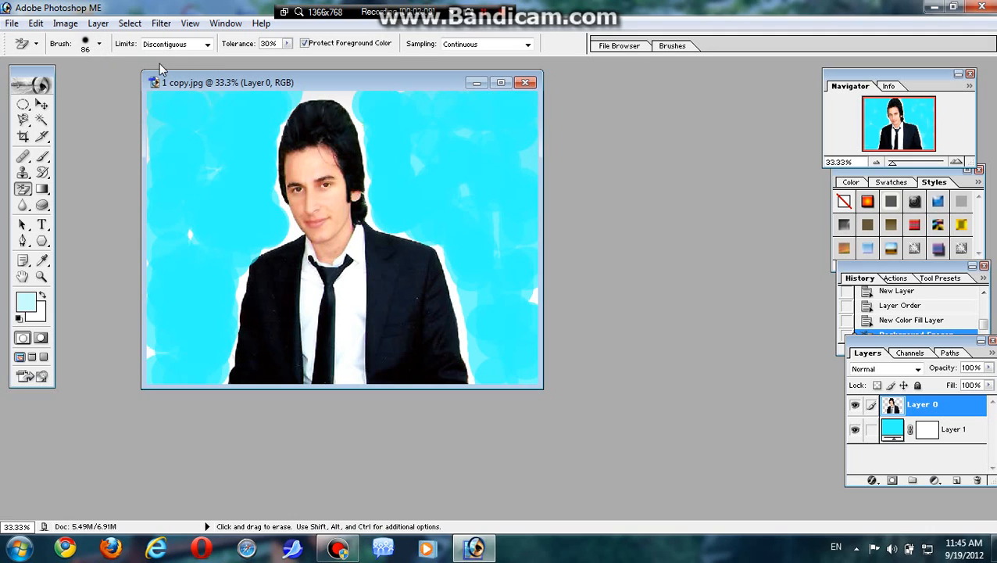
{"action": "mouse_move", "coordinate": [253, 59]}
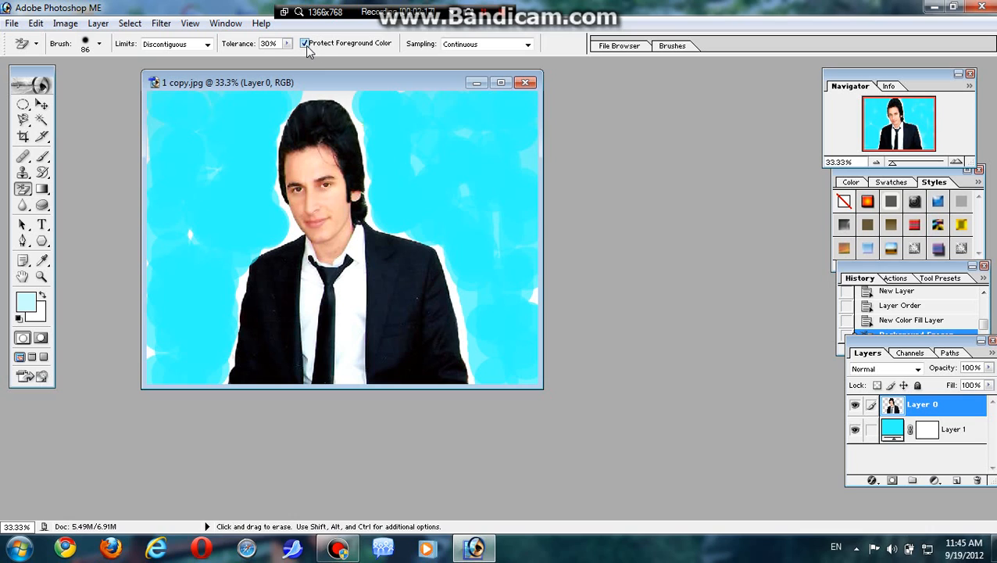
{"action": "mouse_move", "coordinate": [447, 58]}
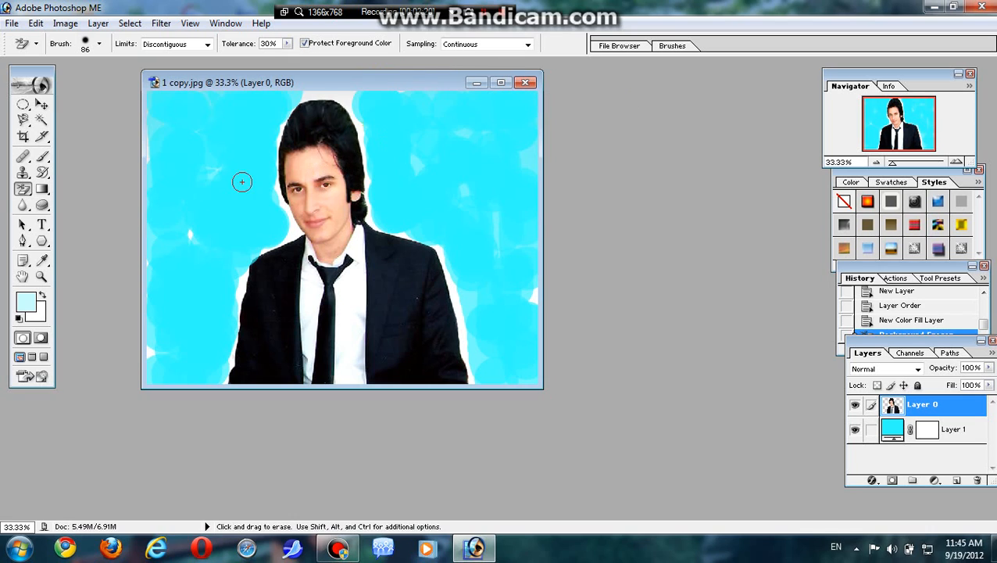
{"action": "mouse_move", "coordinate": [267, 184]}
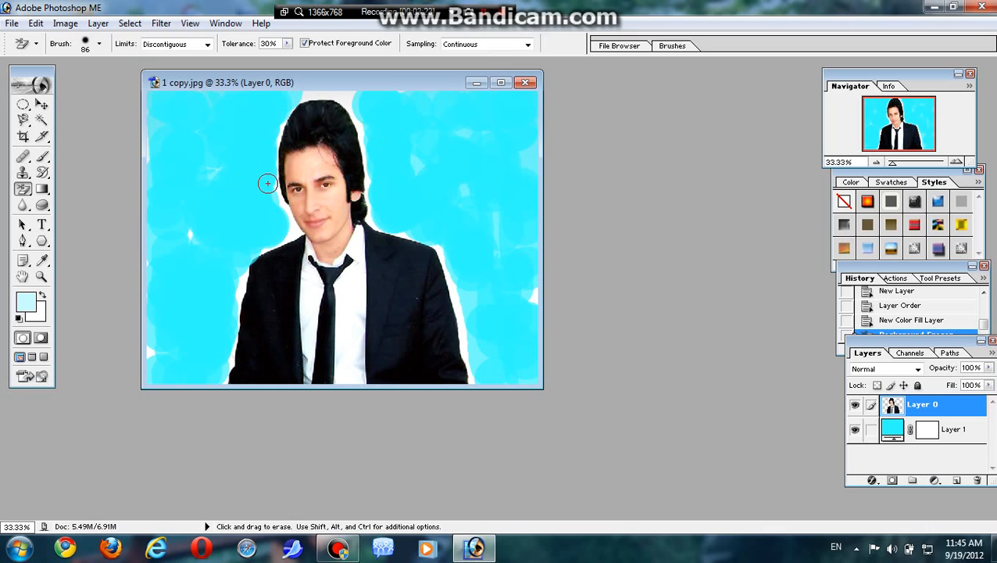
Erase the white fringe beside the hair and along the jacket's left edge.
{"action": "left_click_drag", "start_coordinate": [269, 185], "coordinate": [272, 171]}
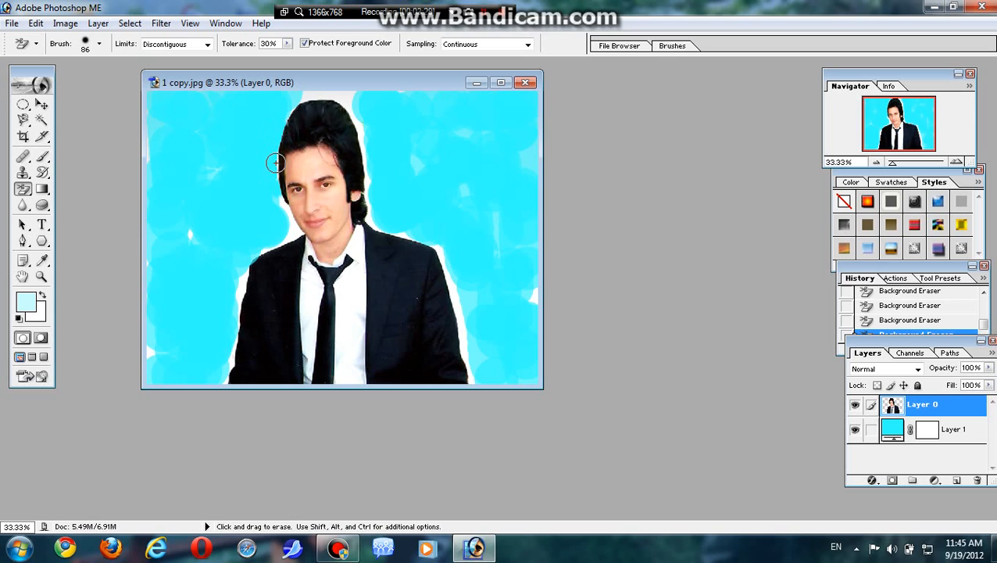
{"action": "mouse_move", "coordinate": [278, 165]}
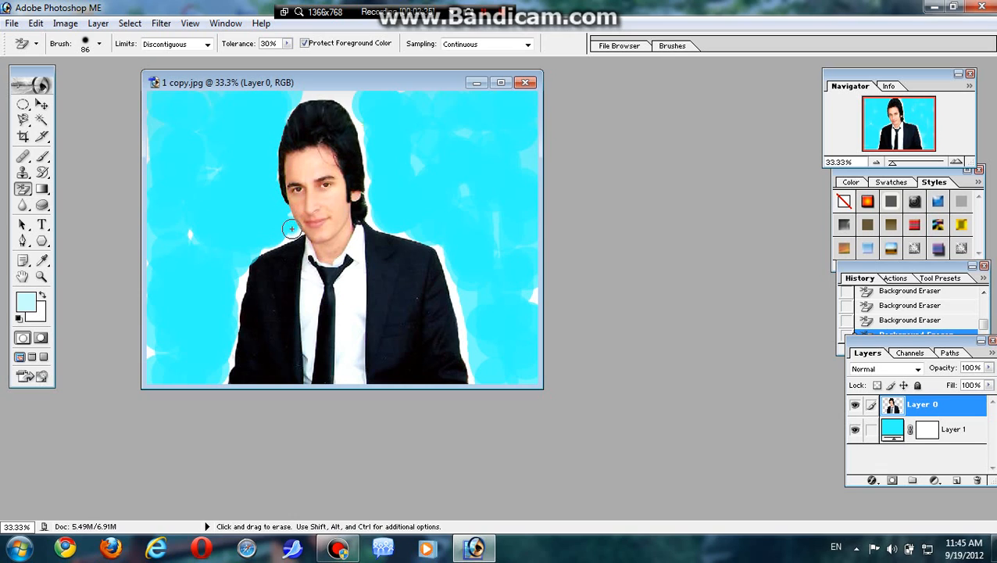
{"action": "mouse_move", "coordinate": [275, 242]}
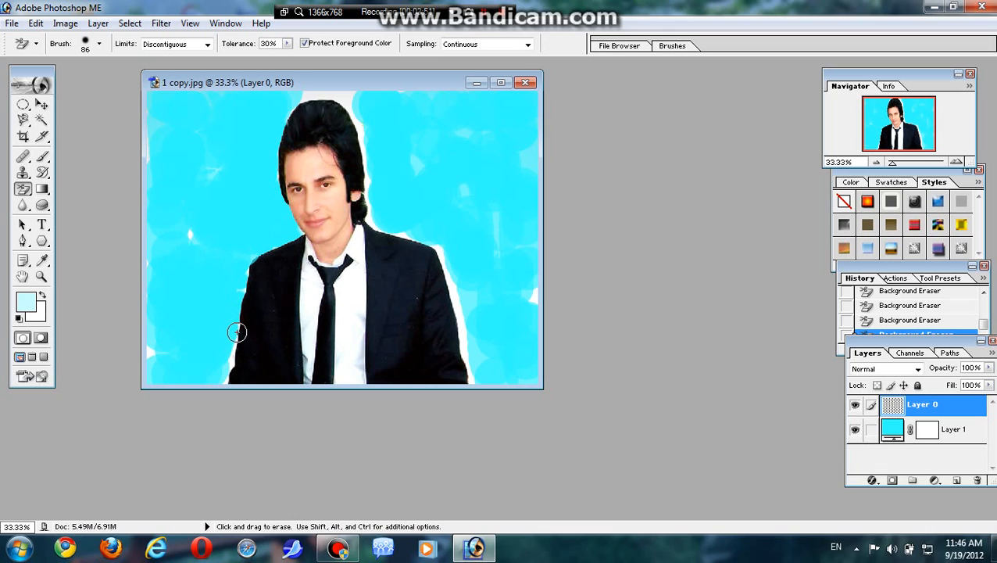
{"action": "left_click_drag", "start_coordinate": [237, 332], "coordinate": [226, 372]}
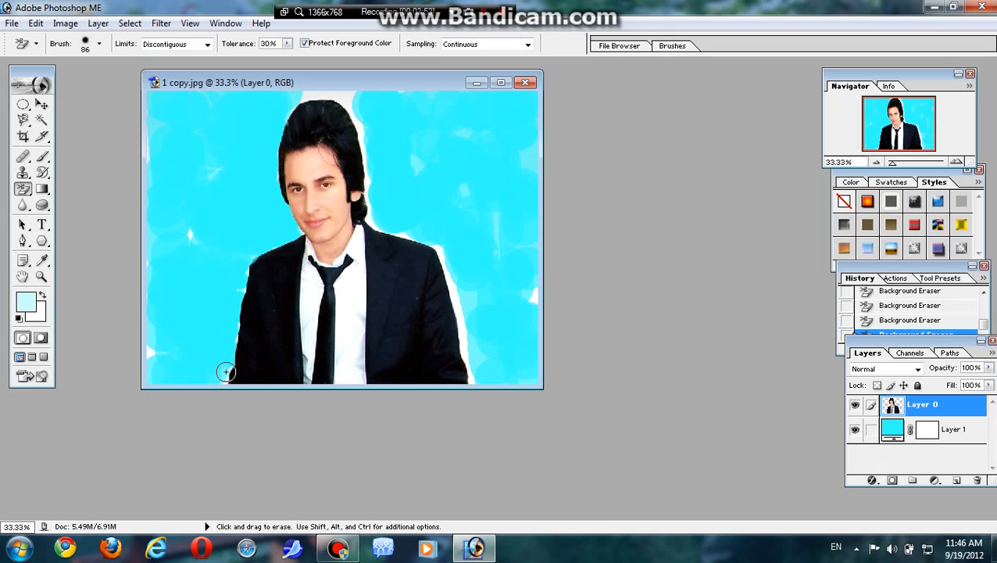
{"action": "mouse_move", "coordinate": [151, 357]}
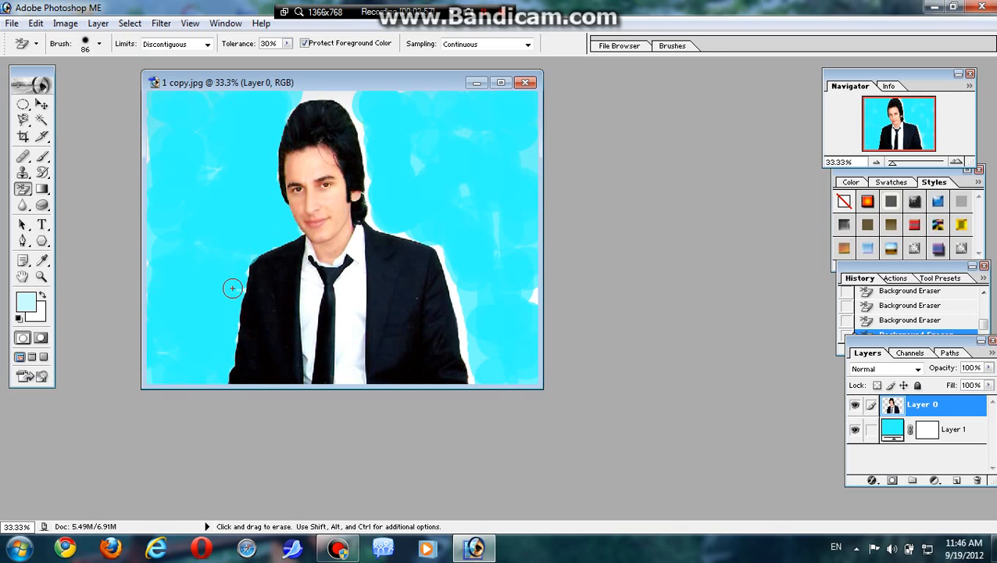
{"action": "mouse_move", "coordinate": [244, 281]}
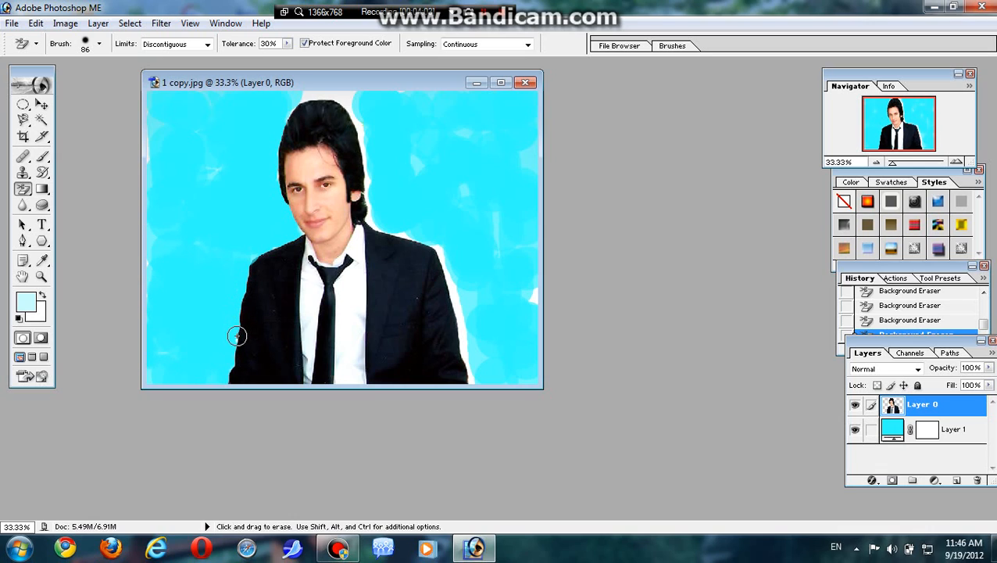
{"action": "left_click_drag", "start_coordinate": [237, 336], "coordinate": [153, 206]}
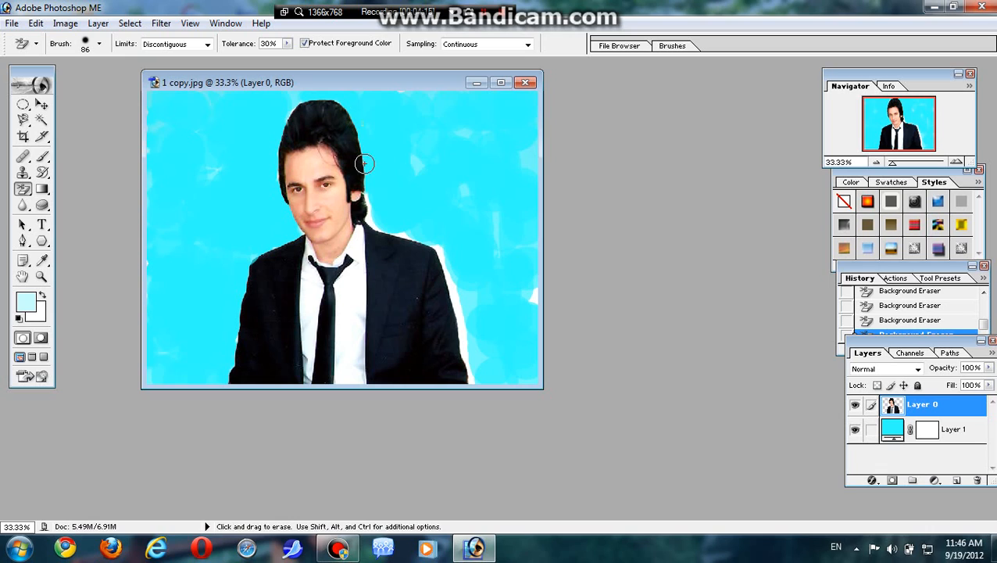
{"action": "left_click_drag", "start_coordinate": [363, 164], "coordinate": [368, 225]}
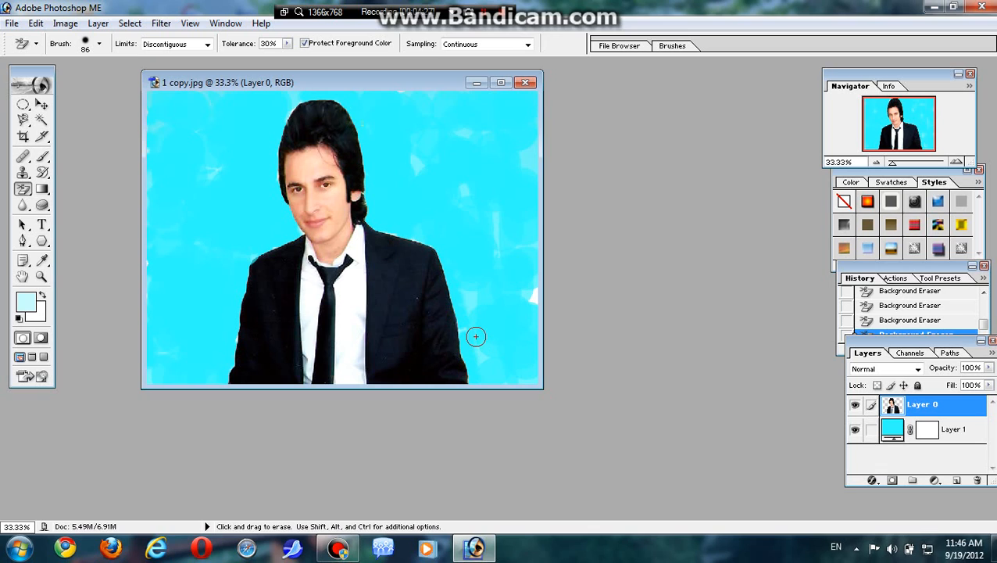
{"action": "mouse_move", "coordinate": [533, 300]}
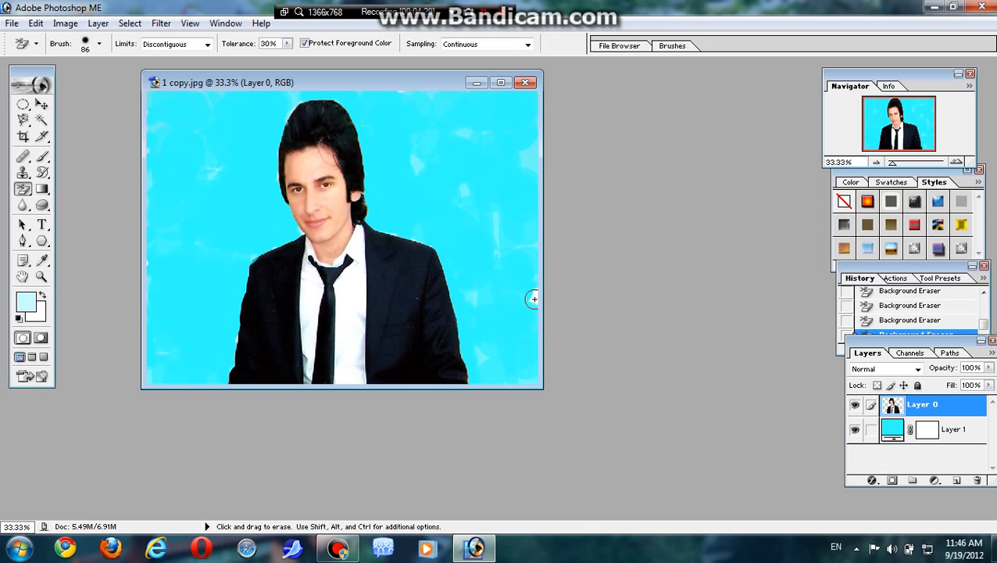
{"action": "mouse_move", "coordinate": [475, 294]}
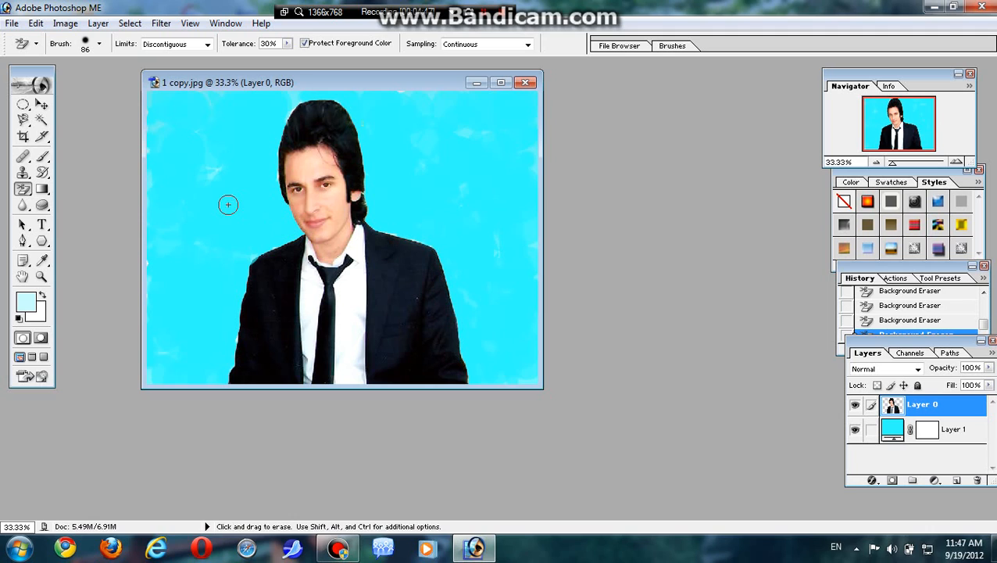
{"action": "mouse_move", "coordinate": [289, 113]}
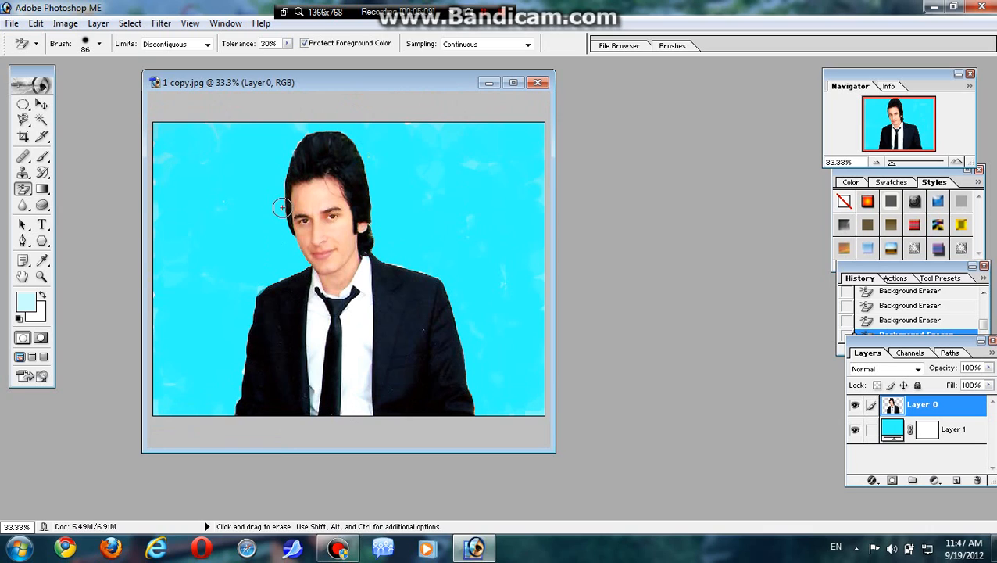
Erase the leftover fringe beside the face and hair.
{"action": "left_click_drag", "start_coordinate": [283, 208], "coordinate": [431, 273]}
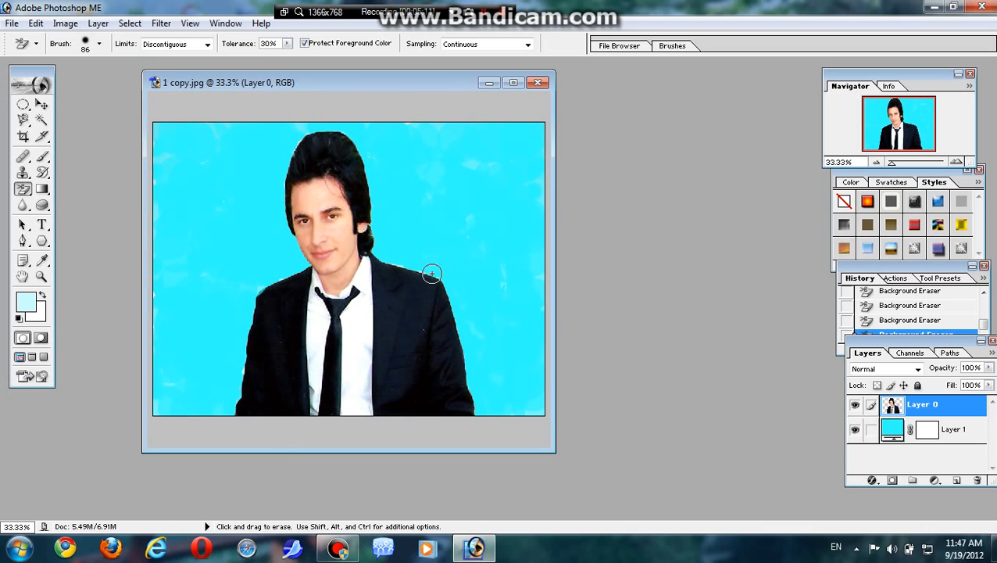
{"action": "mouse_move", "coordinate": [424, 272]}
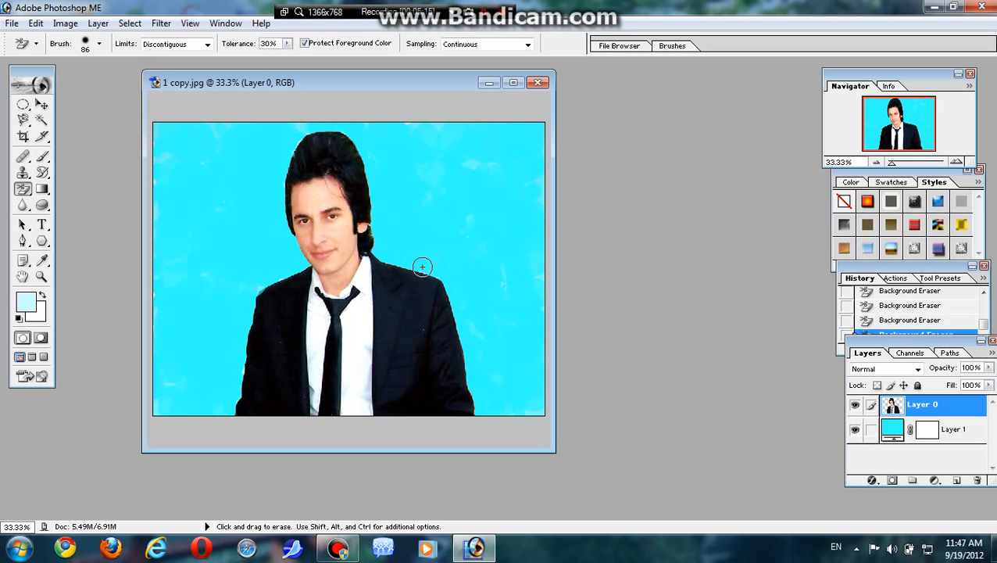
{"action": "mouse_move", "coordinate": [391, 261]}
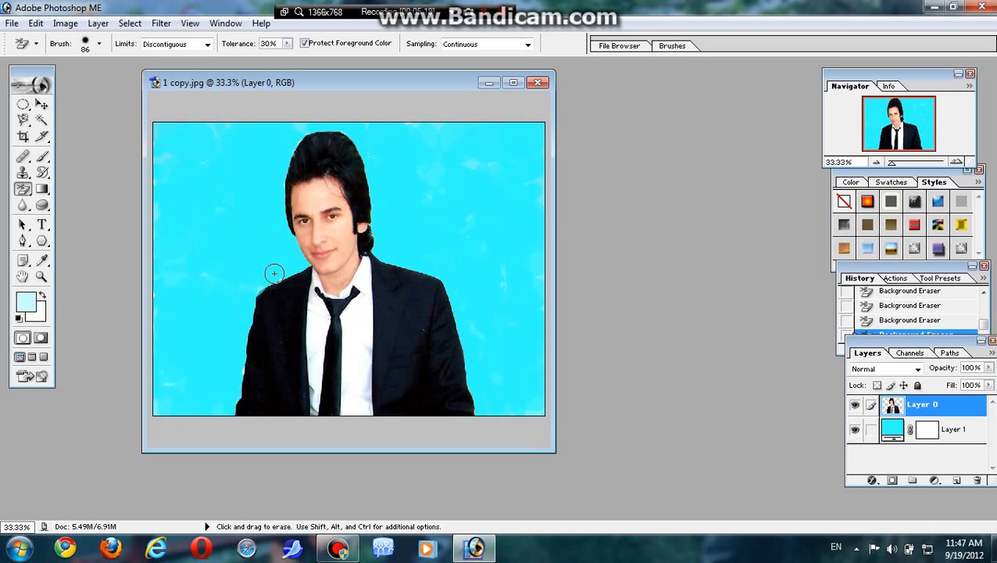
{"action": "mouse_move", "coordinate": [262, 289]}
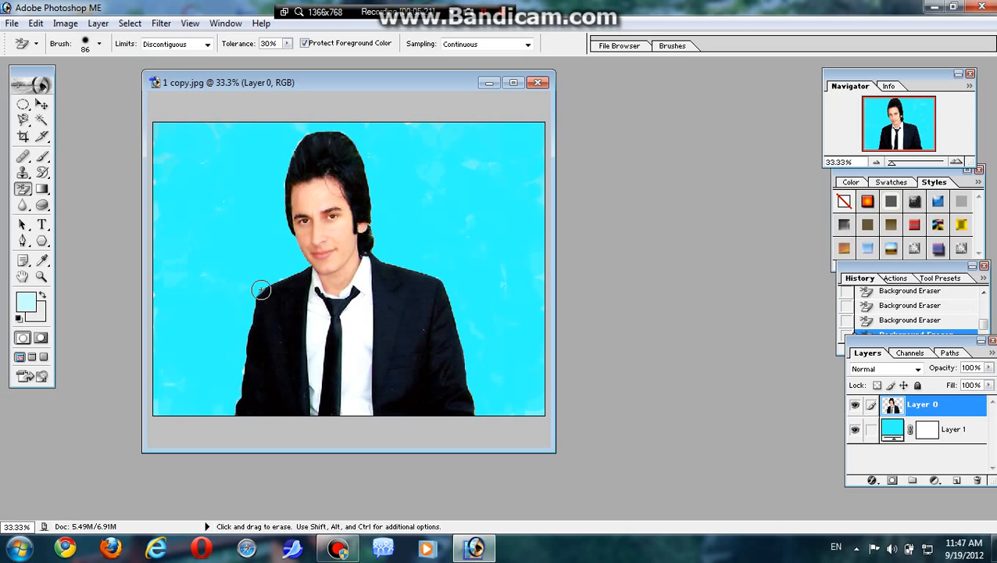
{"action": "mouse_move", "coordinate": [247, 314]}
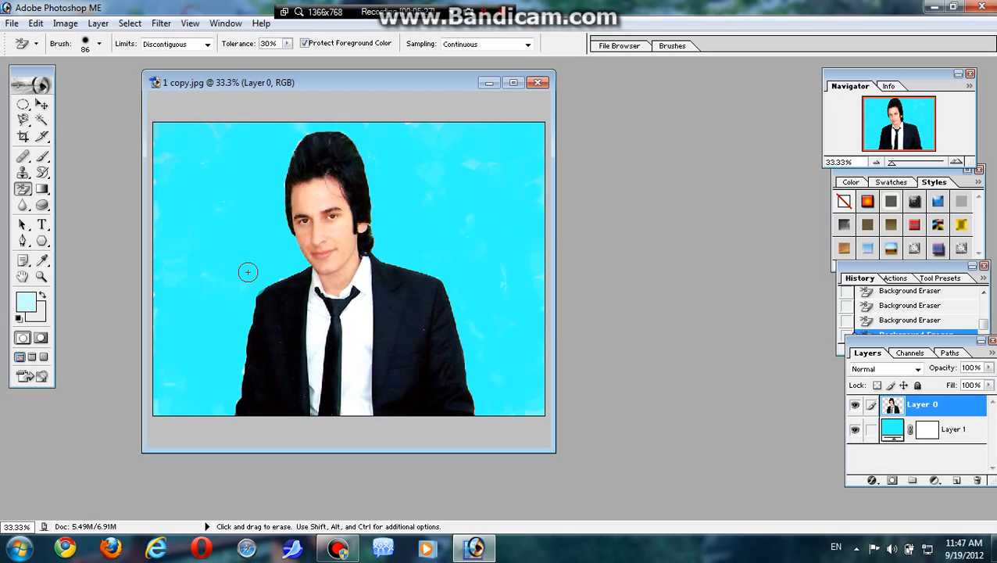
{"action": "mouse_move", "coordinate": [247, 269]}
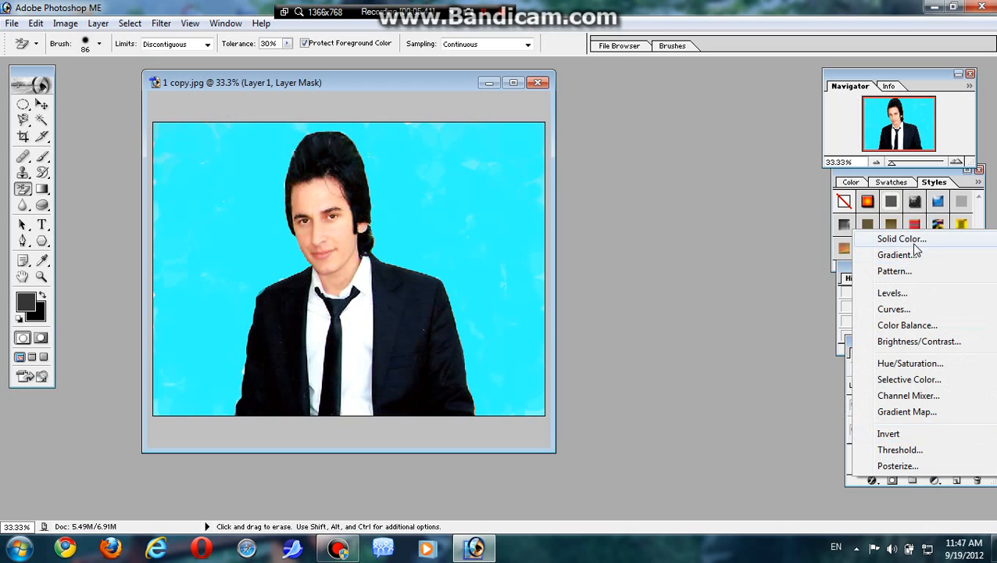
Add a Solid Color fill layer behind the man set to bright green 33FF66.
{"action": "left_click", "coordinate": [900, 238]}
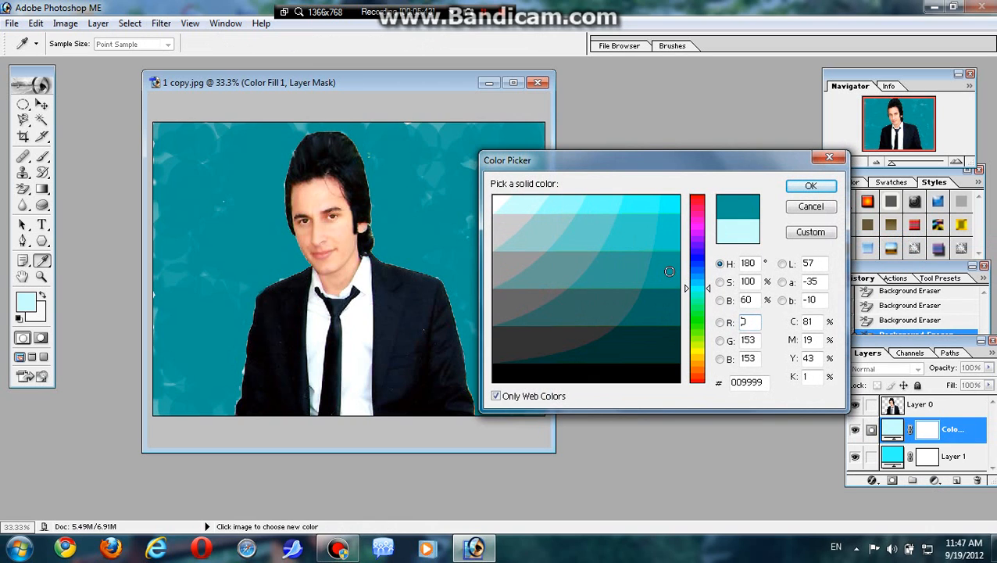
{"action": "left_click", "coordinate": [629, 343]}
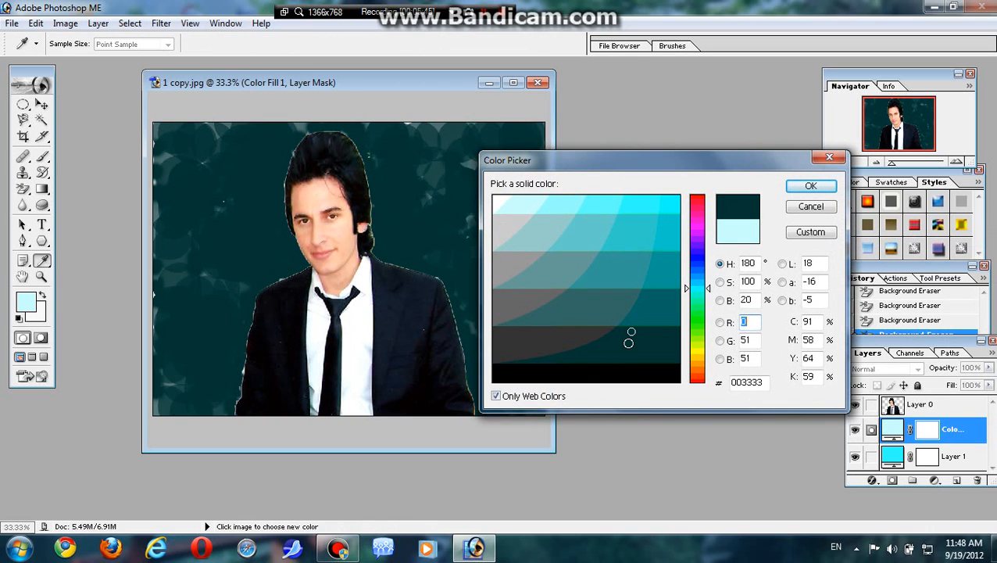
{"action": "left_click", "coordinate": [569, 241]}
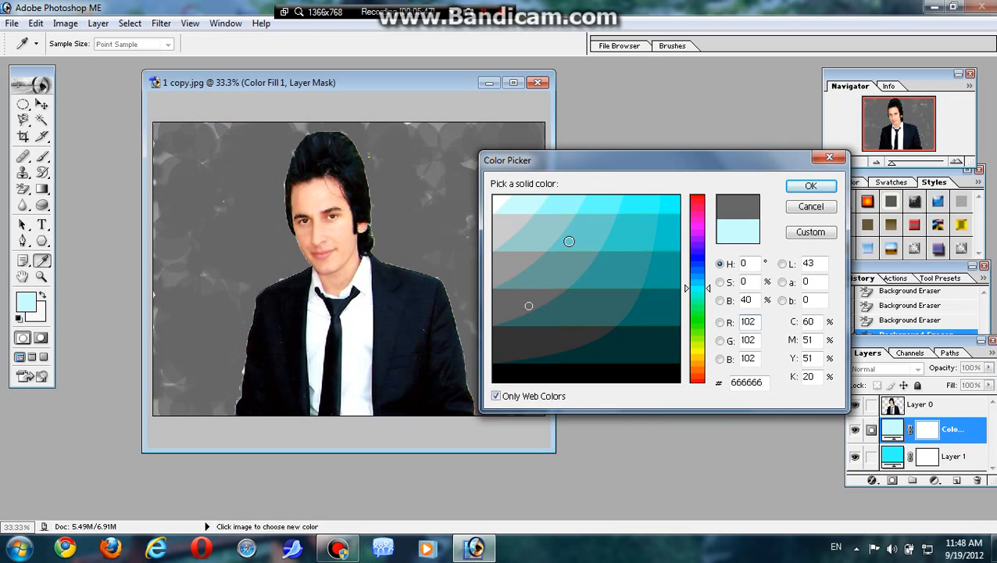
{"action": "left_click", "coordinate": [626, 226]}
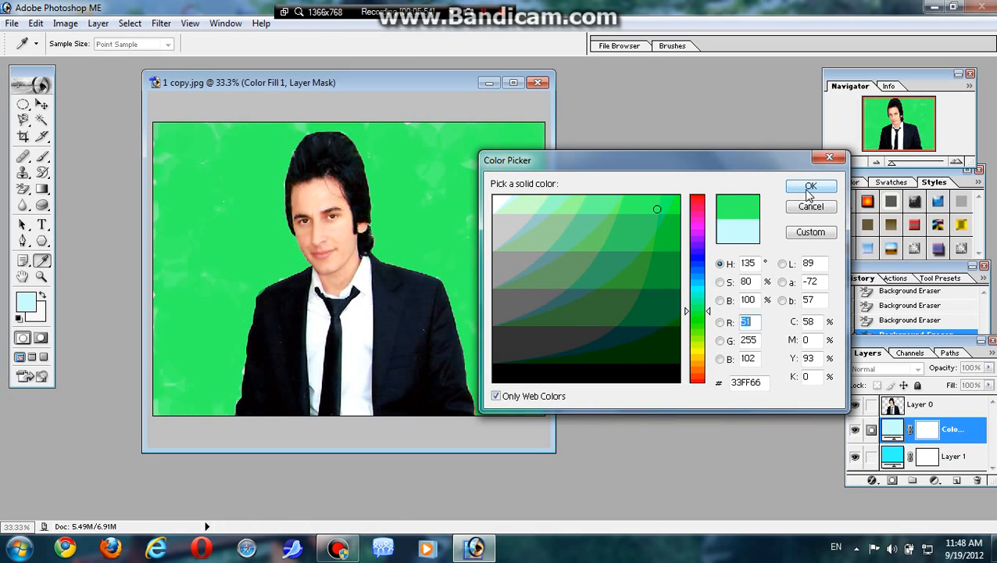
{"action": "left_click", "coordinate": [810, 186]}
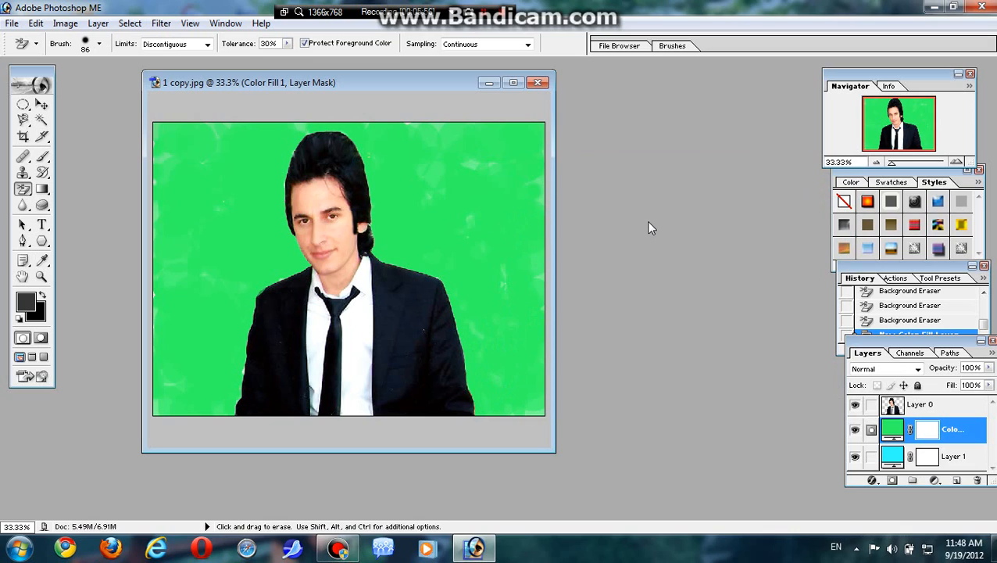